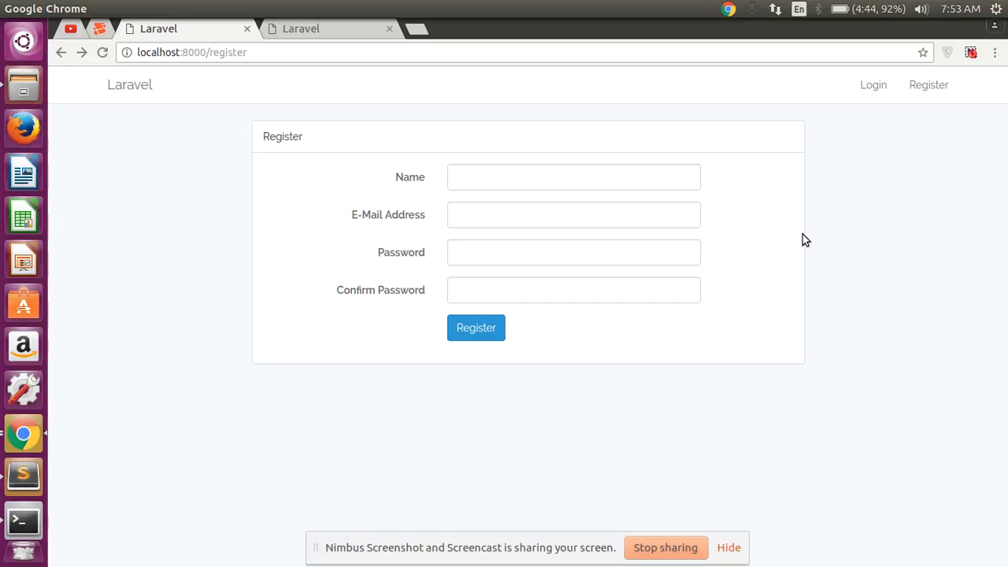
mouse_move(800, 238)
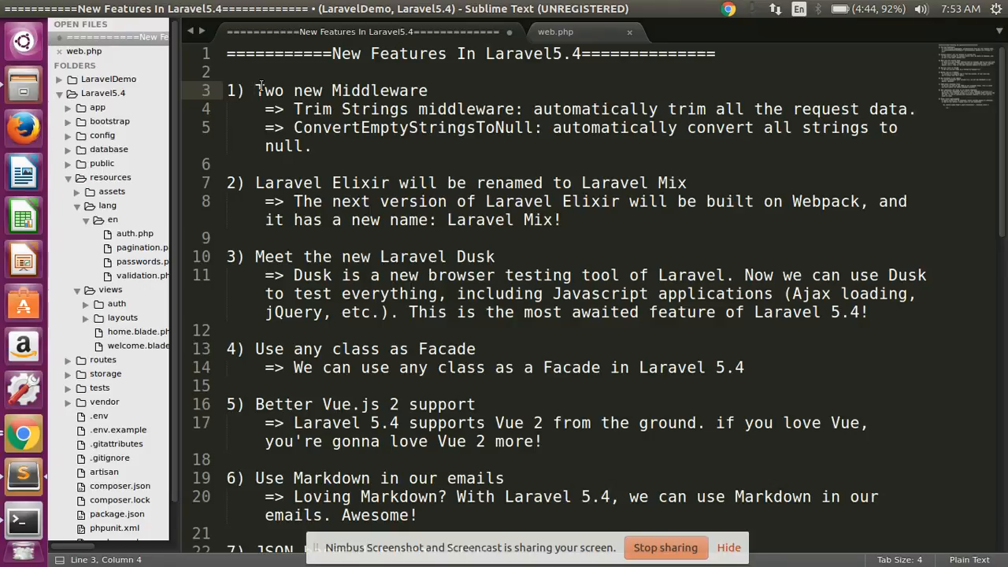
Step: Review the Trim Strings middleware note in the Laravel 5.4 notes
left_click(323, 109)
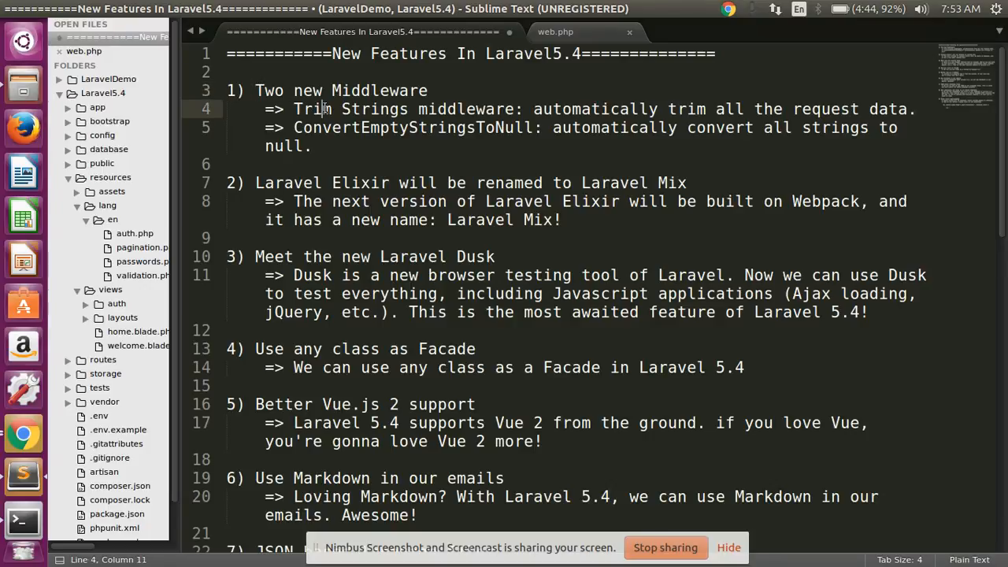
double_click(312, 109)
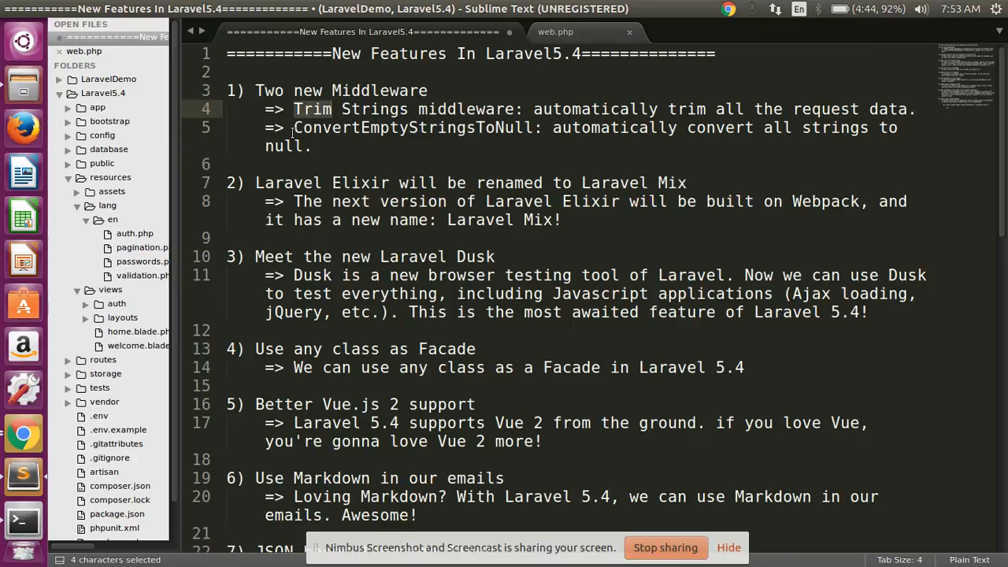
double_click(412, 127)
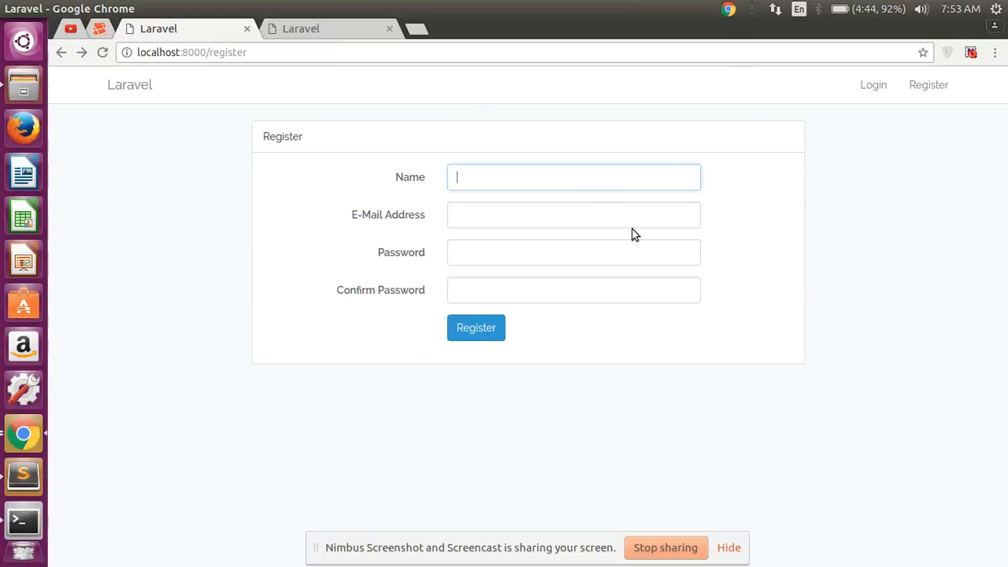
Step: Fill the port 8001 register form with a saved name, blank email and passwords, then submit it
type("H")
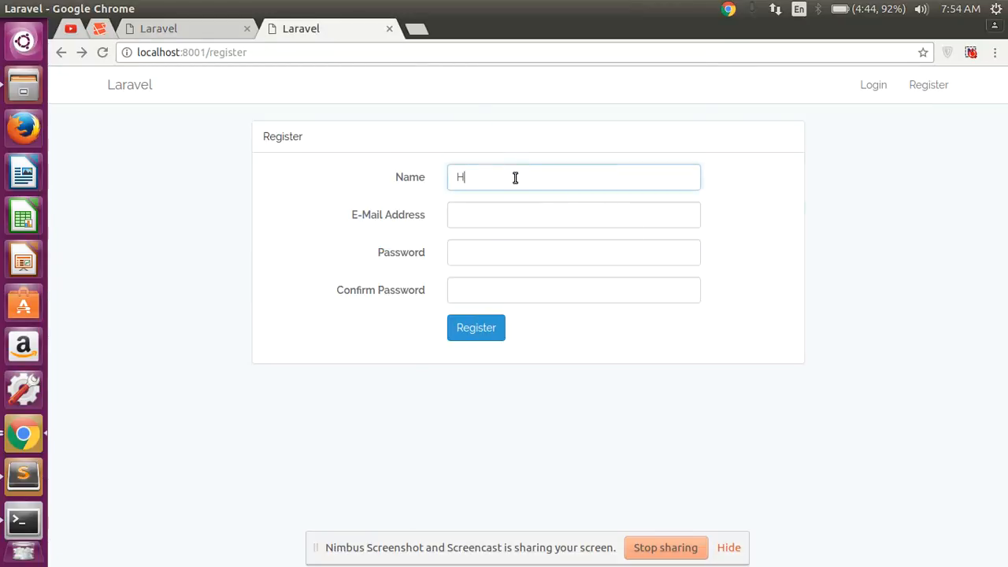
key("Backspace")
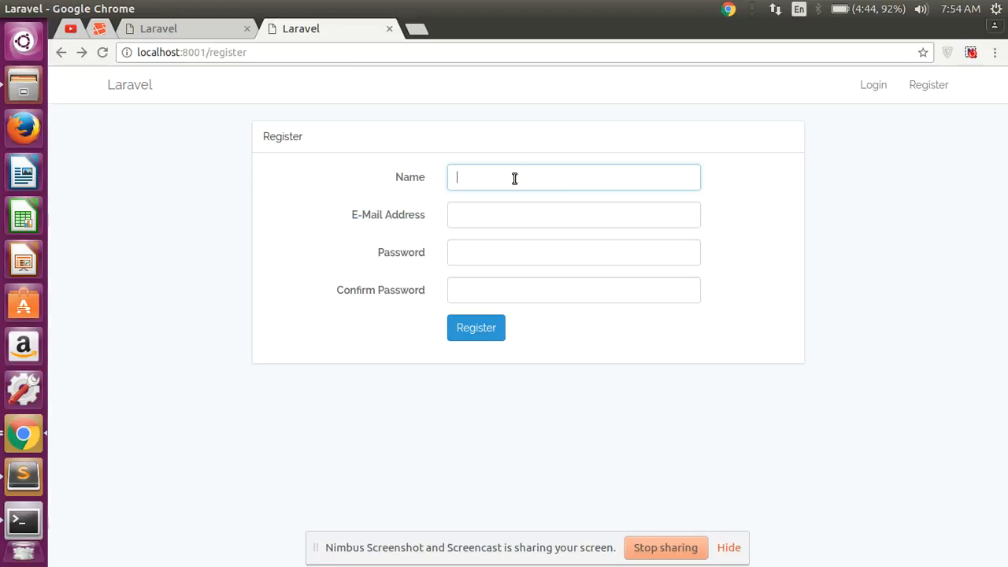
type("H")
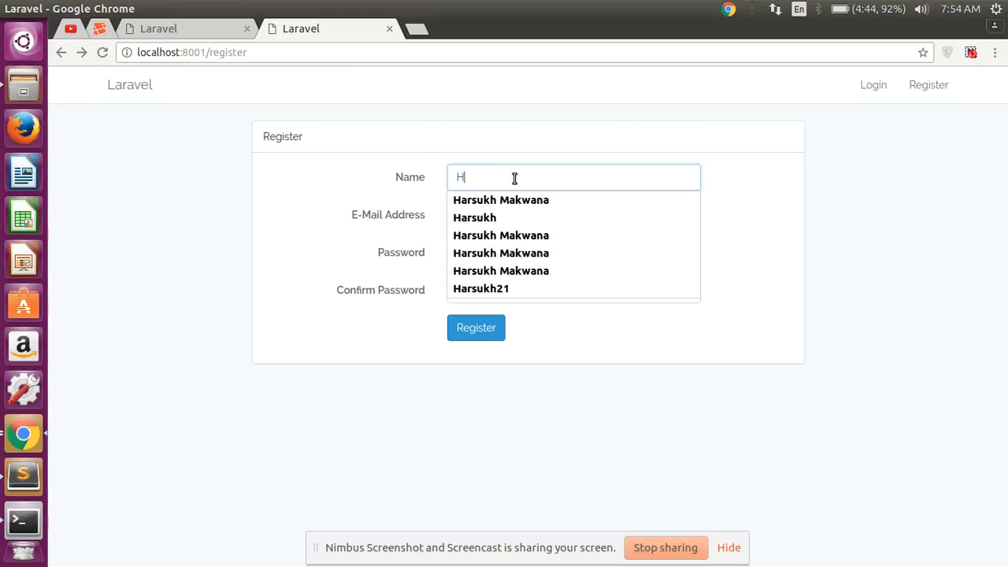
left_click(501, 199)
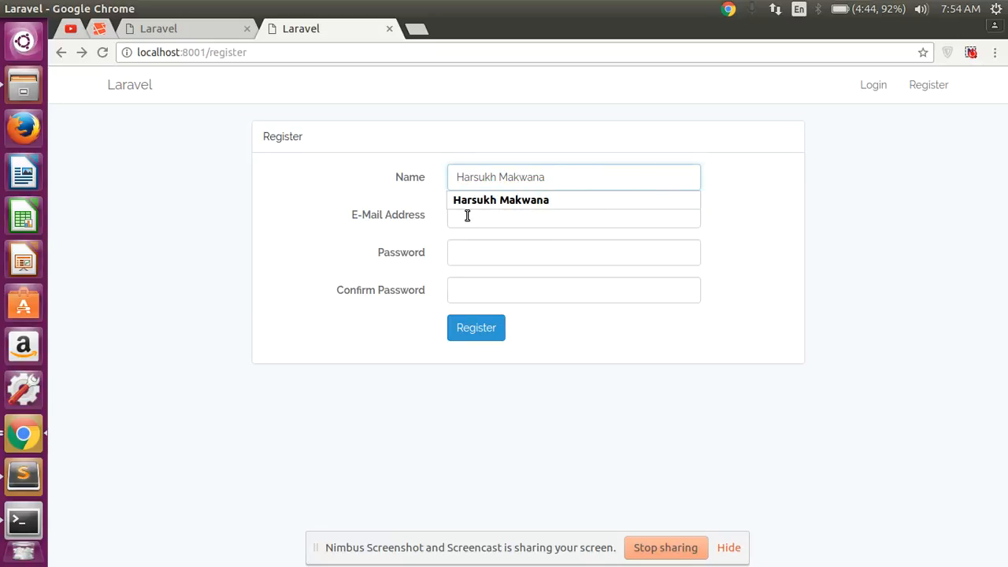
left_click(573, 252)
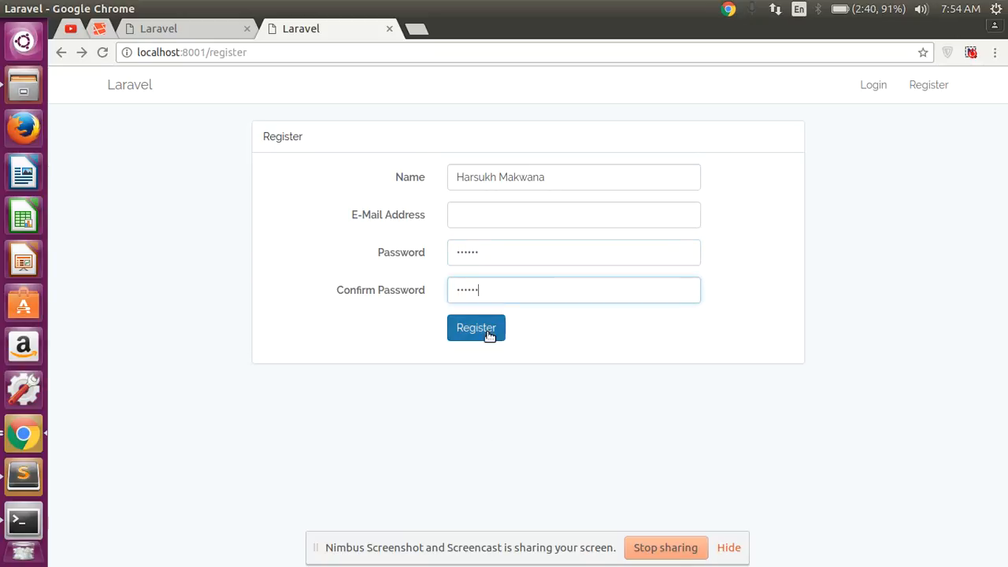
left_click(475, 328)
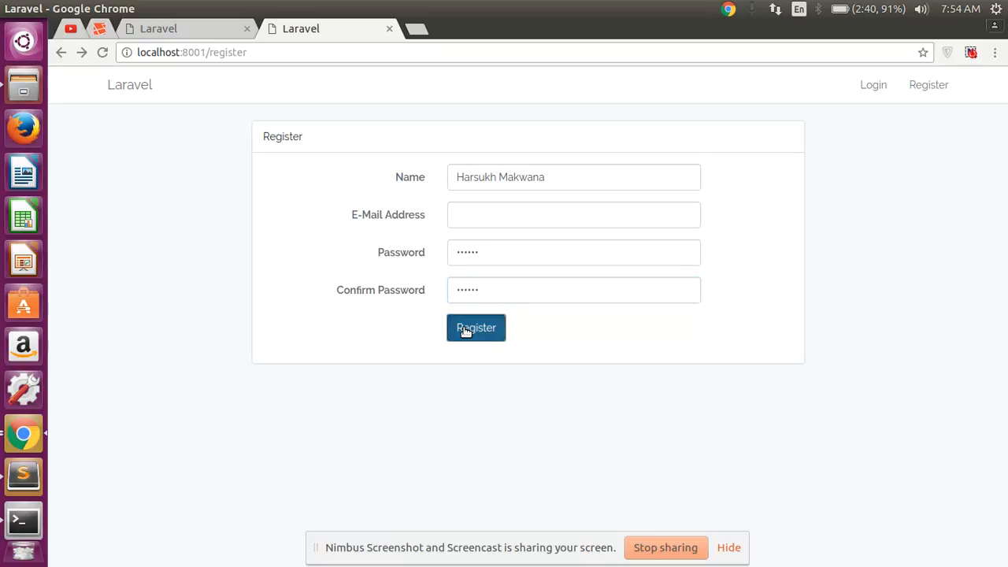
left_click(476, 328)
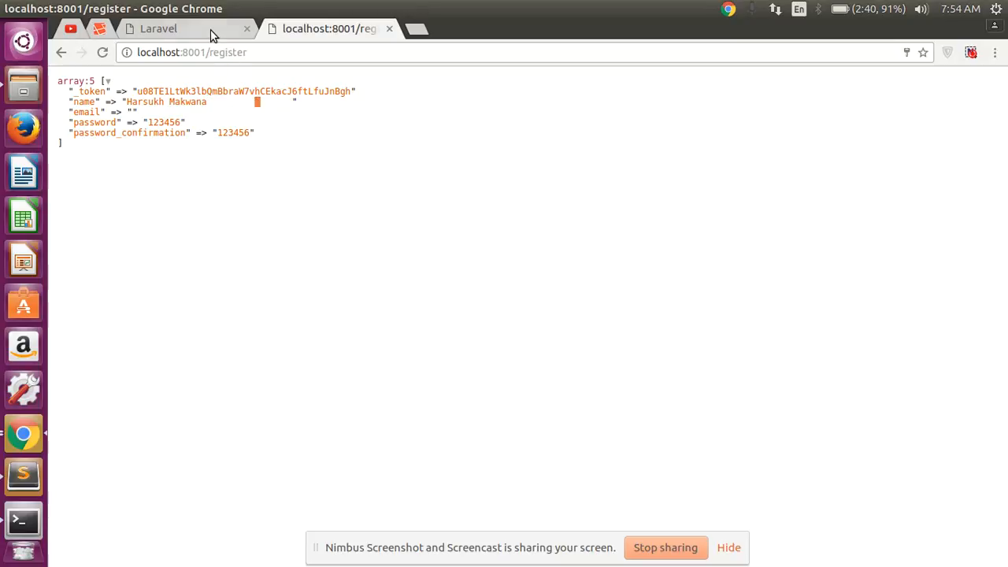
Step: On the port 8000 register form, pick the saved name and attempt to submit
left_click(157, 28)
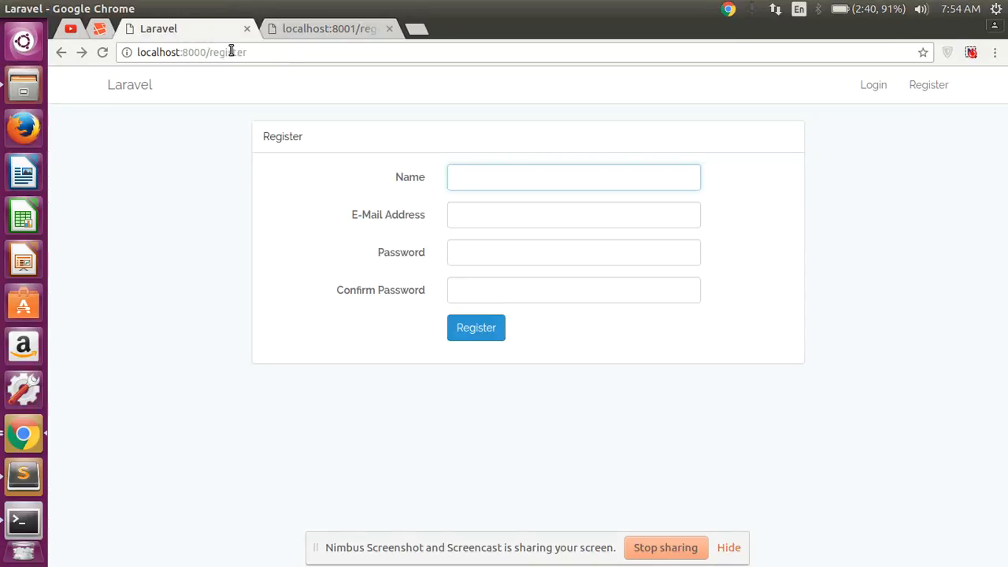
left_click(573, 177)
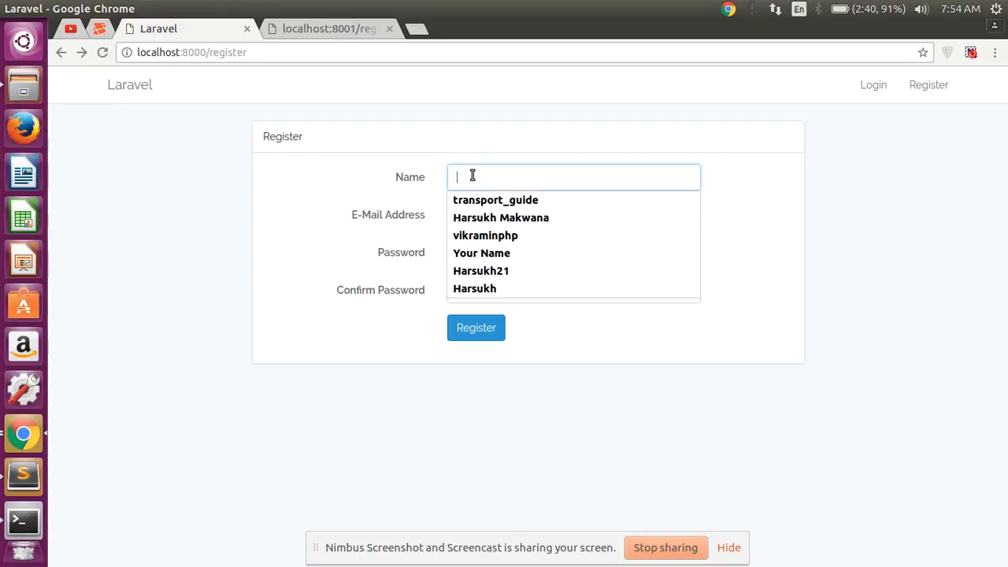
type("H")
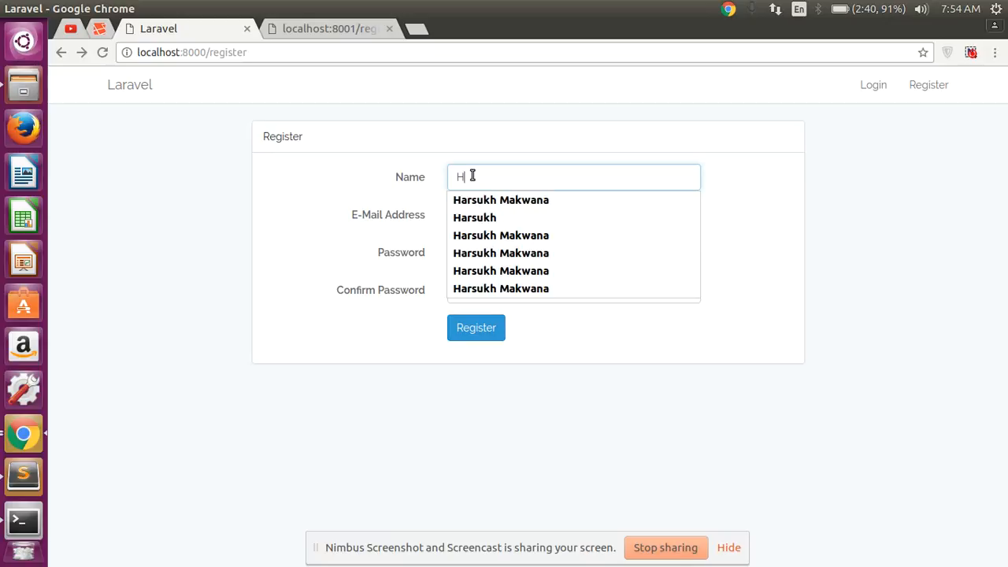
left_click(501, 199)
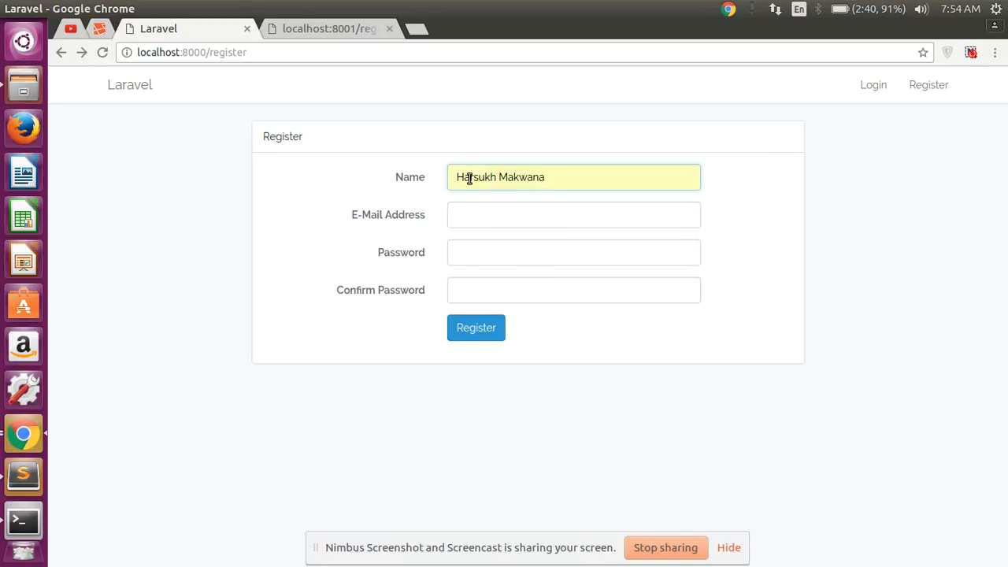
left_click(582, 176)
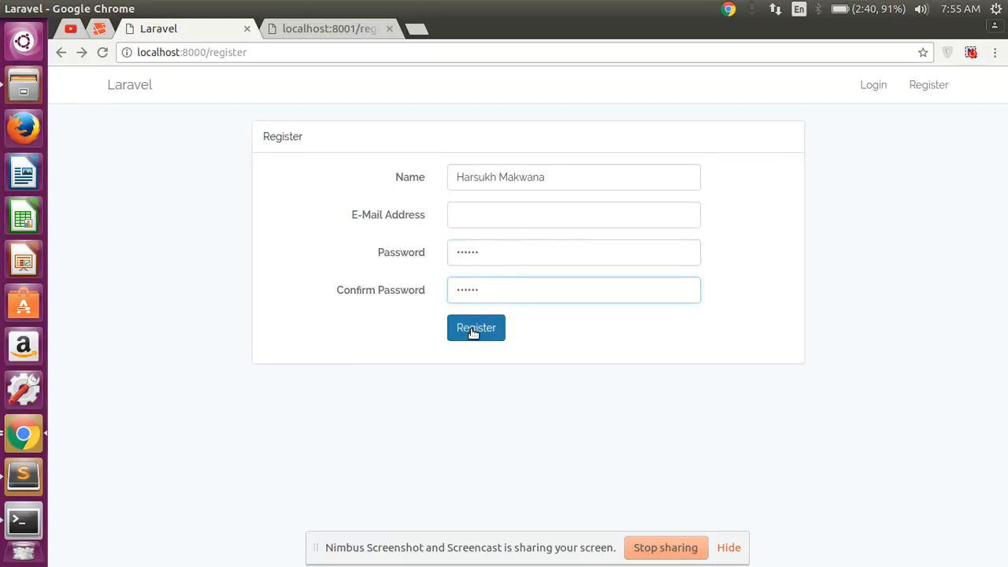
left_click(476, 327)
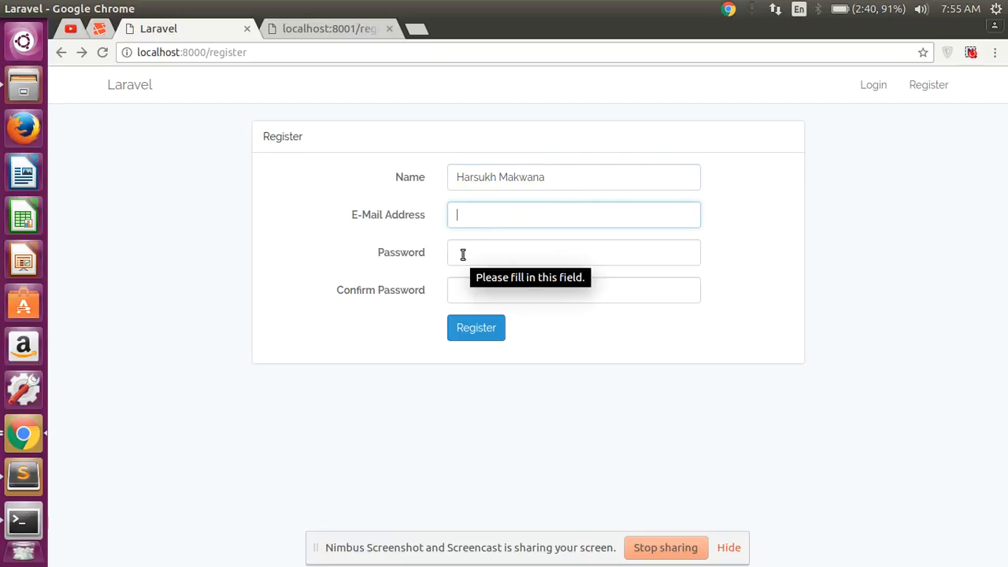
Step: Restart the port 8000 form, refill the saved name and enter the password and confirmation
type("•••")
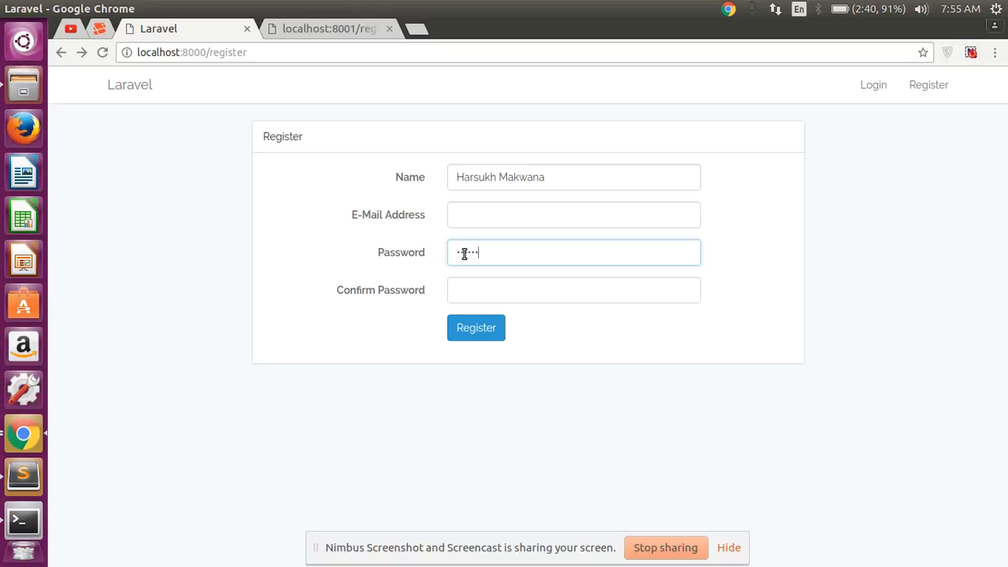
type("••••••")
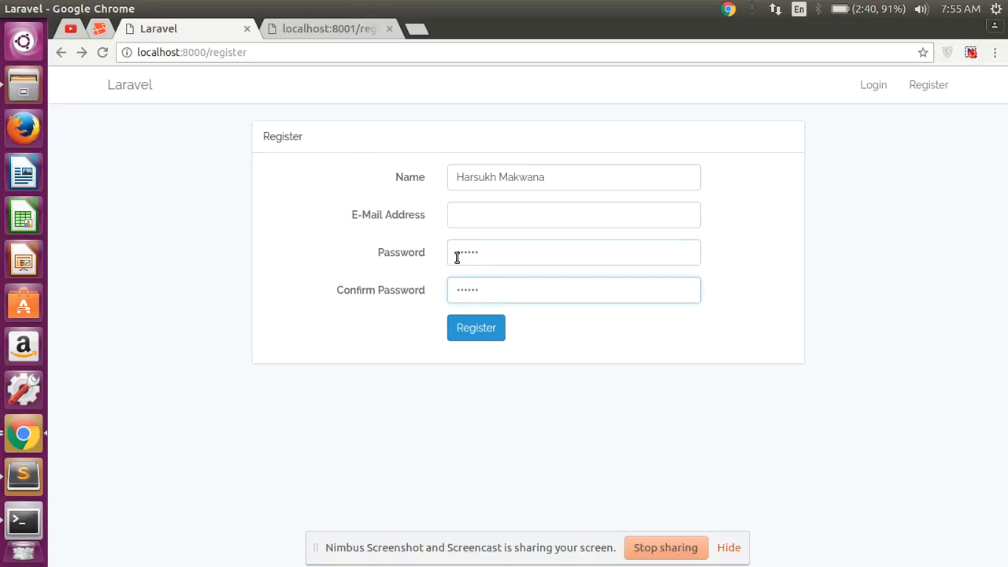
left_click(476, 328)
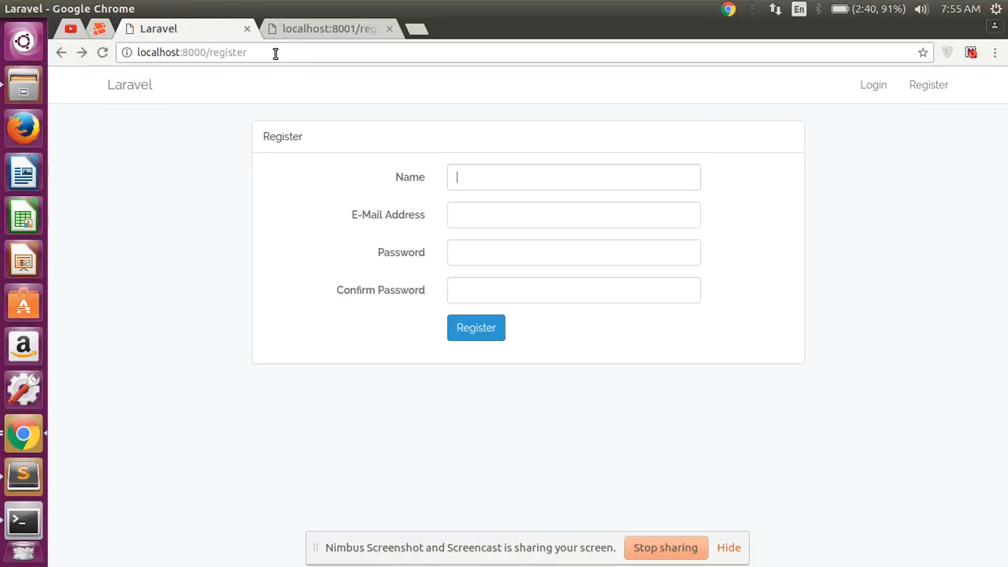
type("H")
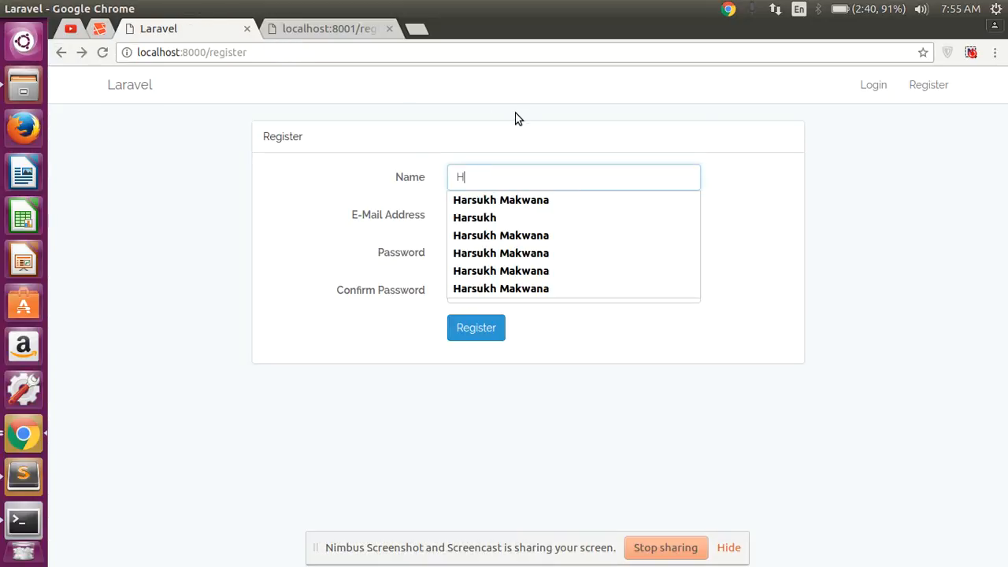
left_click(501, 198)
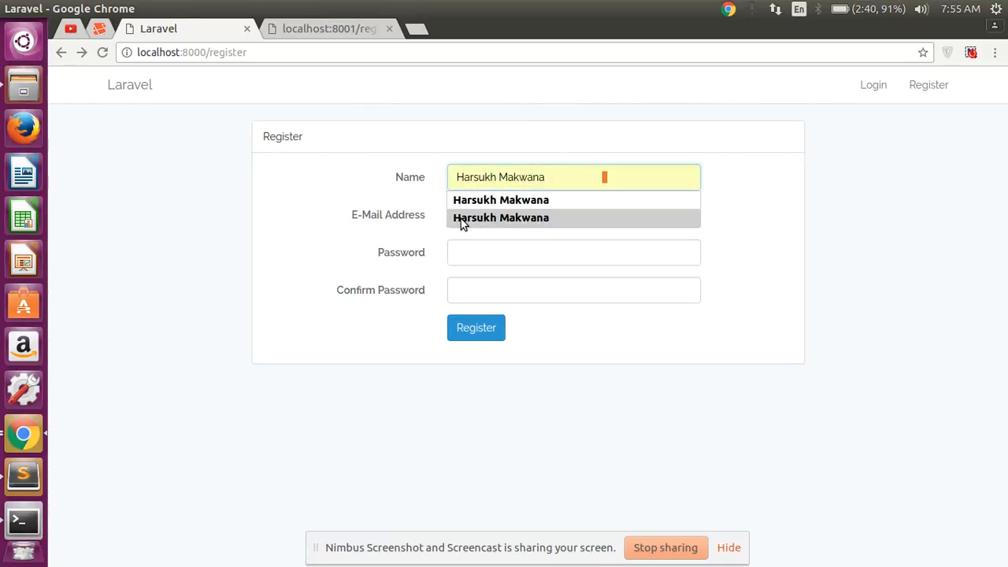
left_click(574, 252)
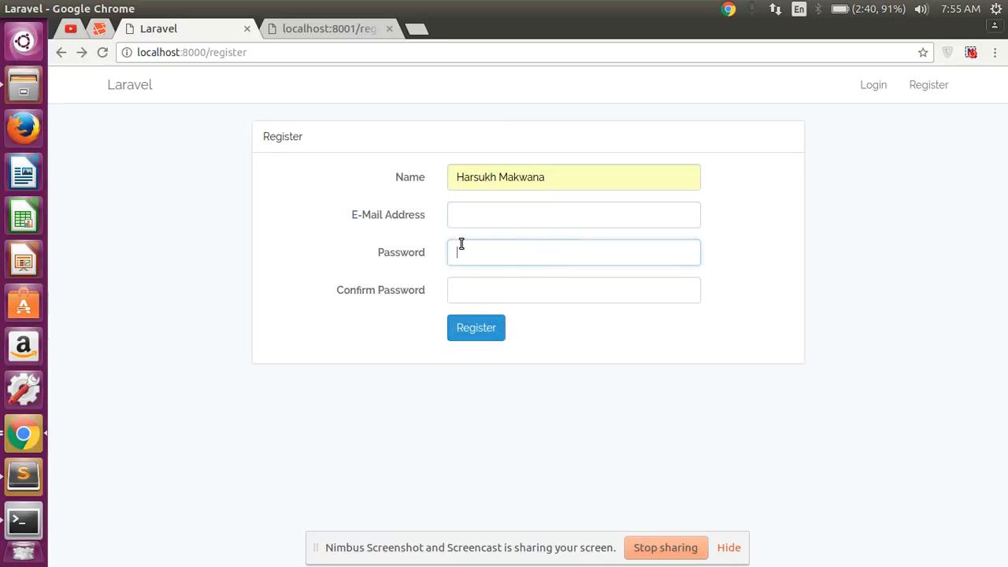
type("••")
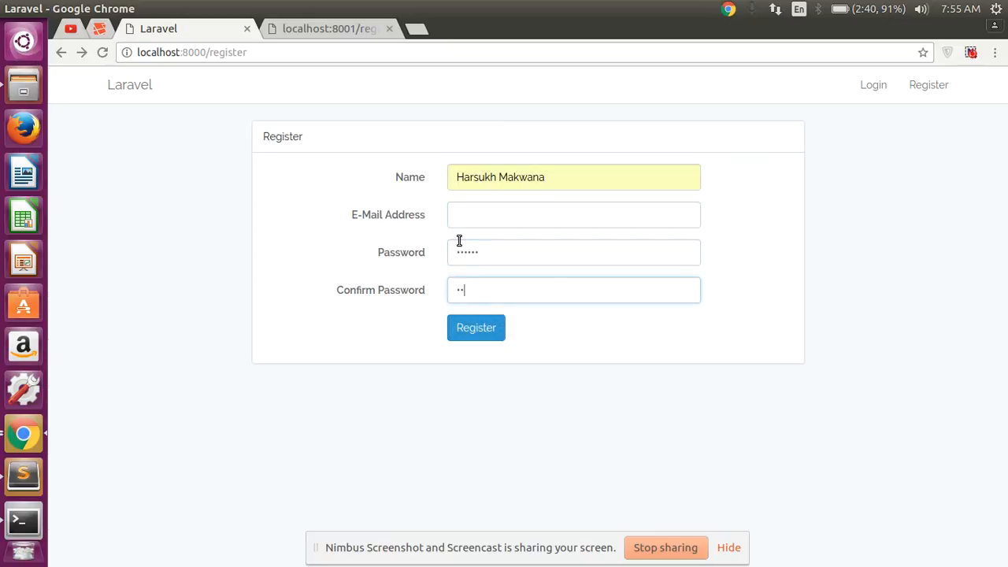
Step: Submit the port 8000 form, inspect the trimmed name in the dump, and return to Sublime
left_click(475, 327)
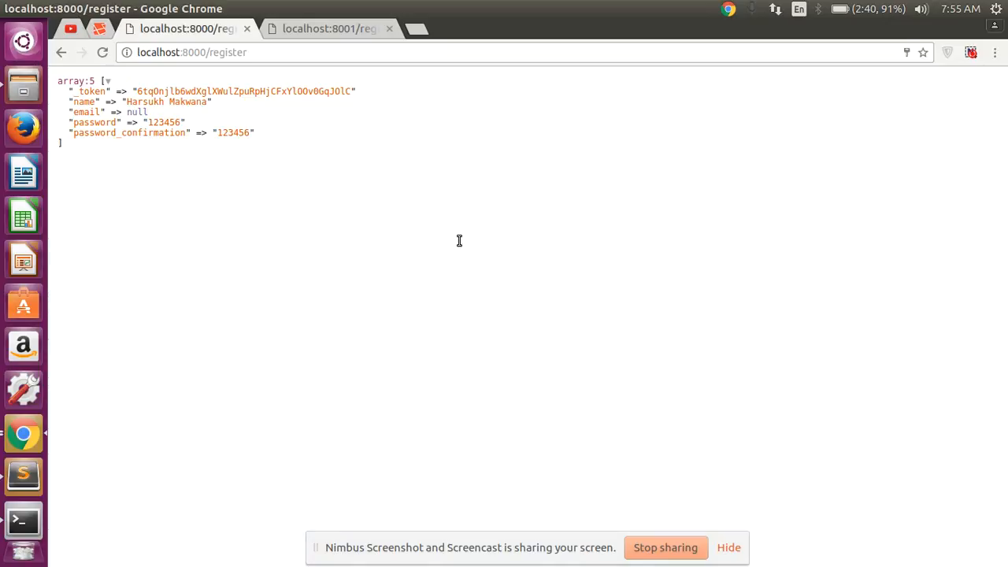
mouse_move(132, 106)
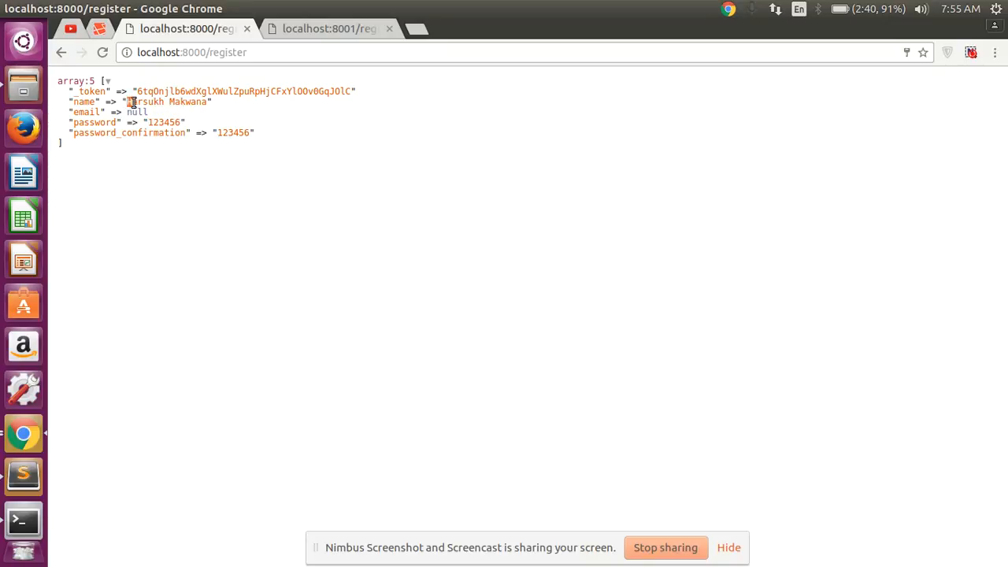
double_click(167, 101)
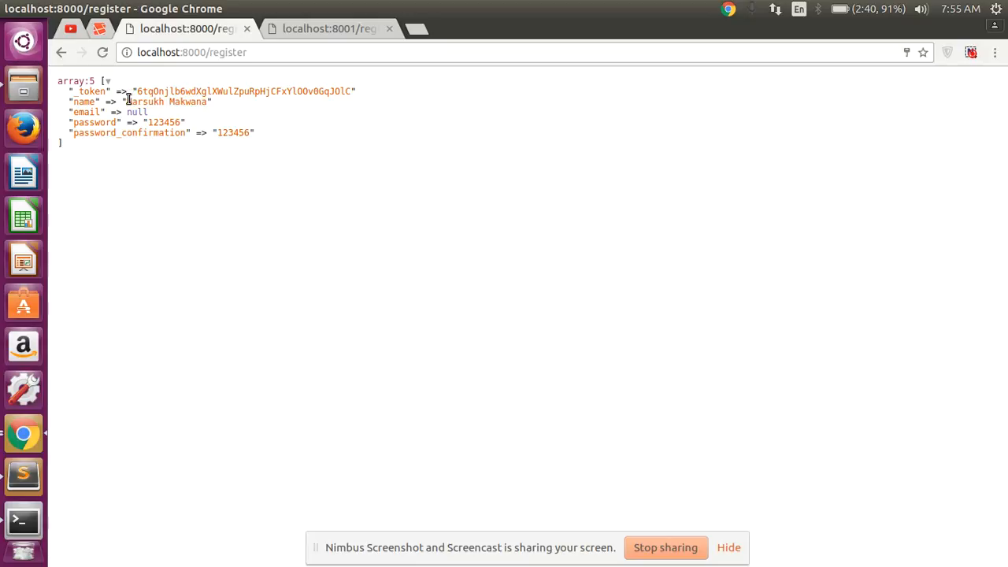
double_click(167, 101)
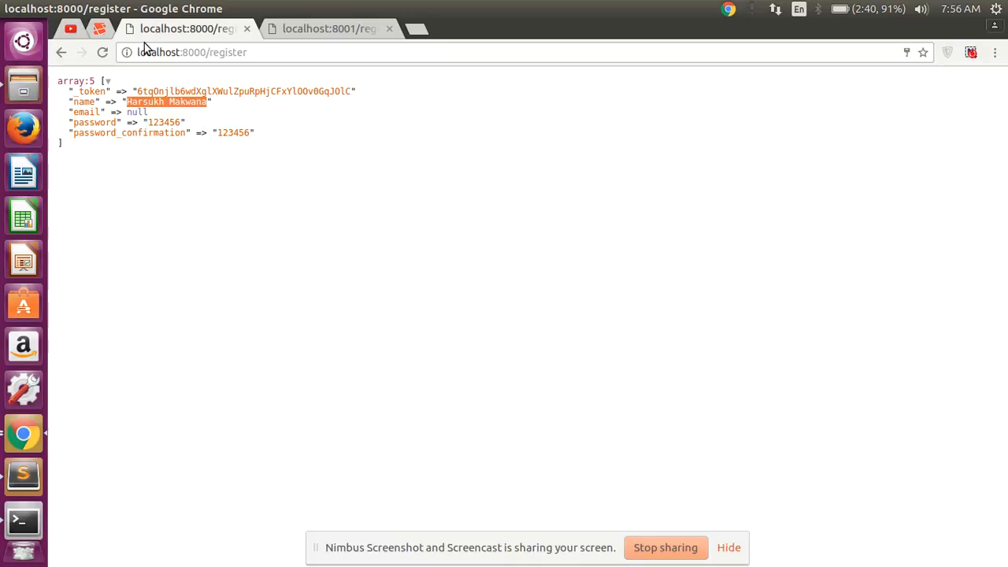
left_click(22, 476)
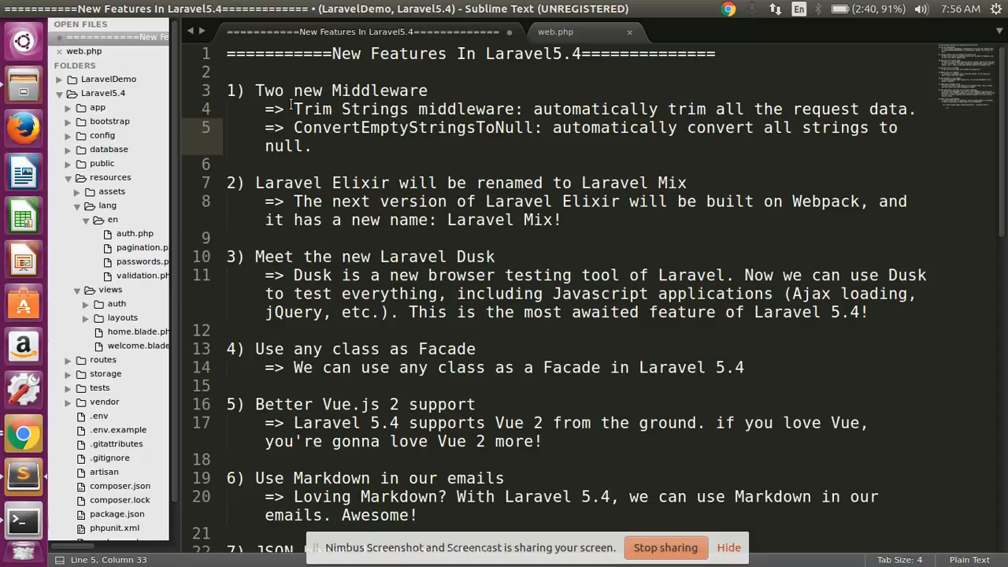
Step: Review the Trim Strings and ConvertEmptyStringsToNull notes, then switch to Chrome's dump
left_click_drag(293, 108, 523, 109)
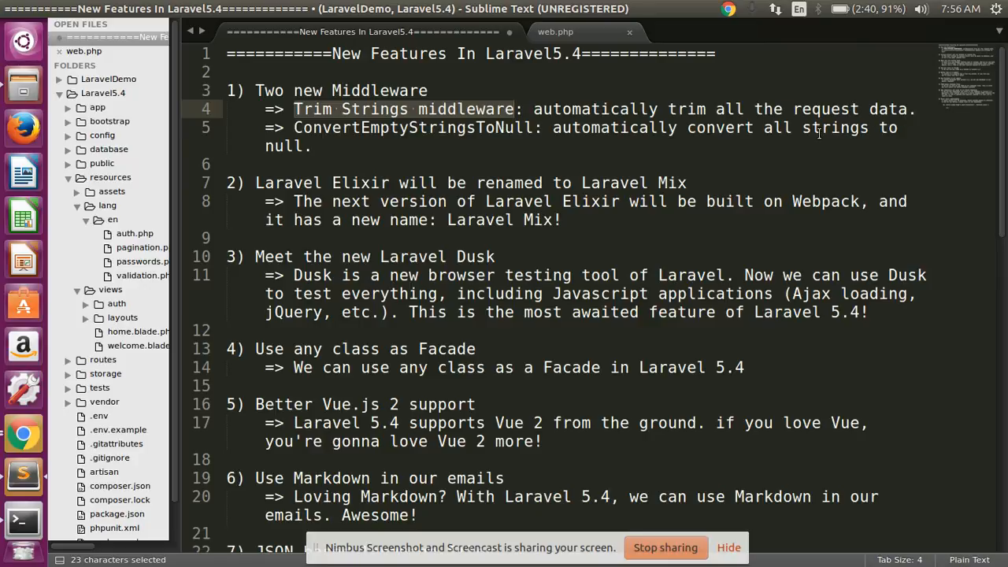
double_click(412, 127)
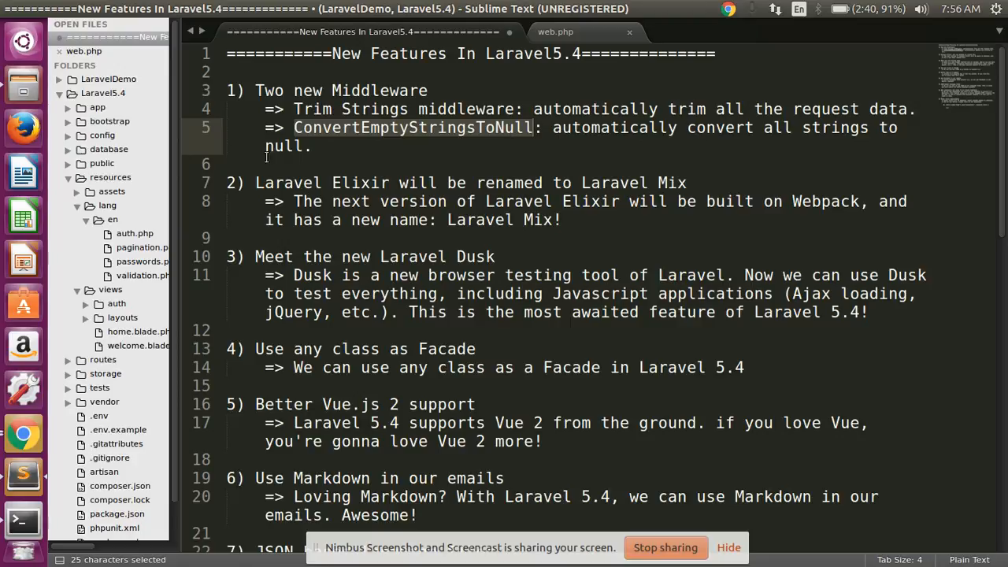
left_click(22, 434)
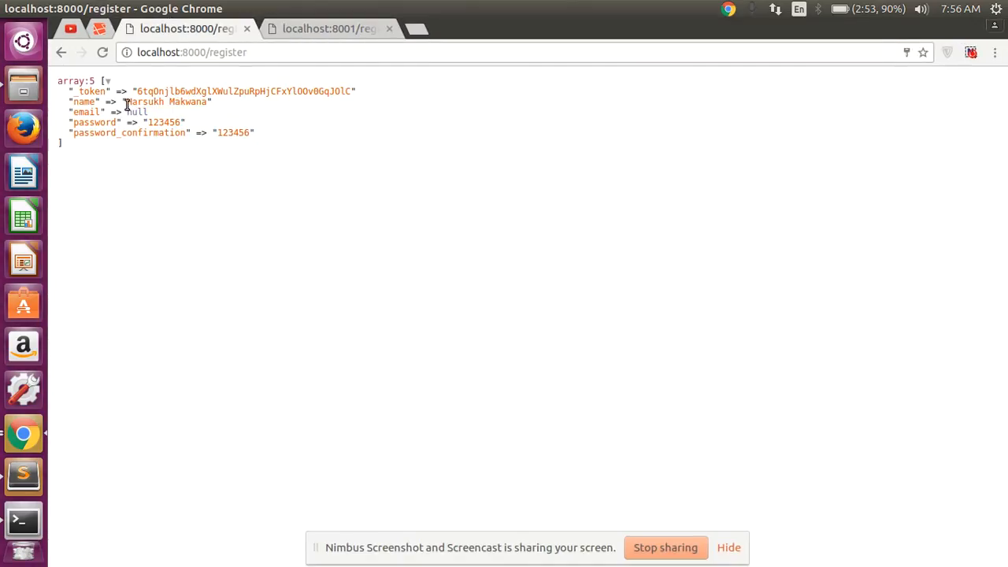
Step: Compare the null email in the 8000 dump with the 8001 dump, then return to the notes
double_click(166, 100)
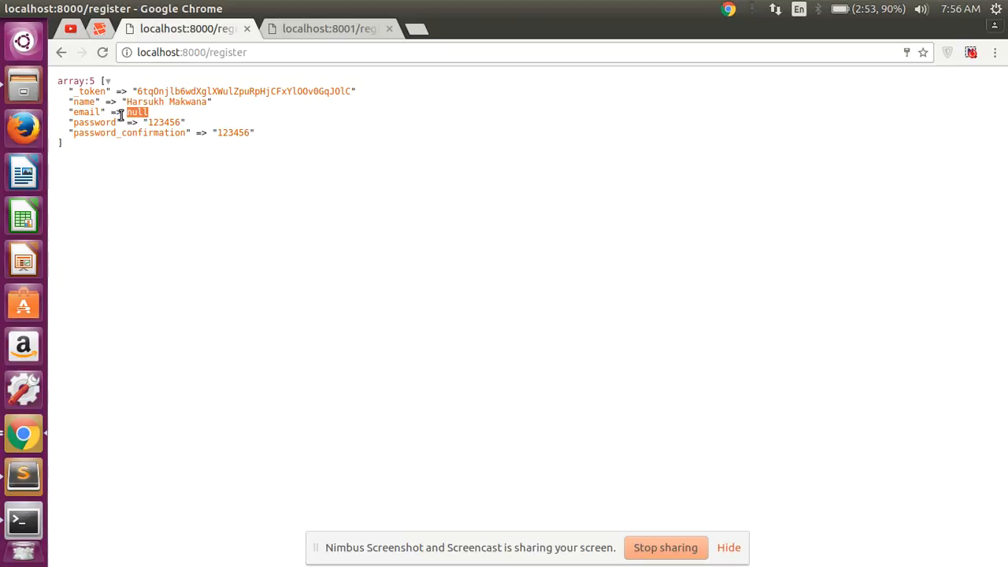
left_click(136, 110)
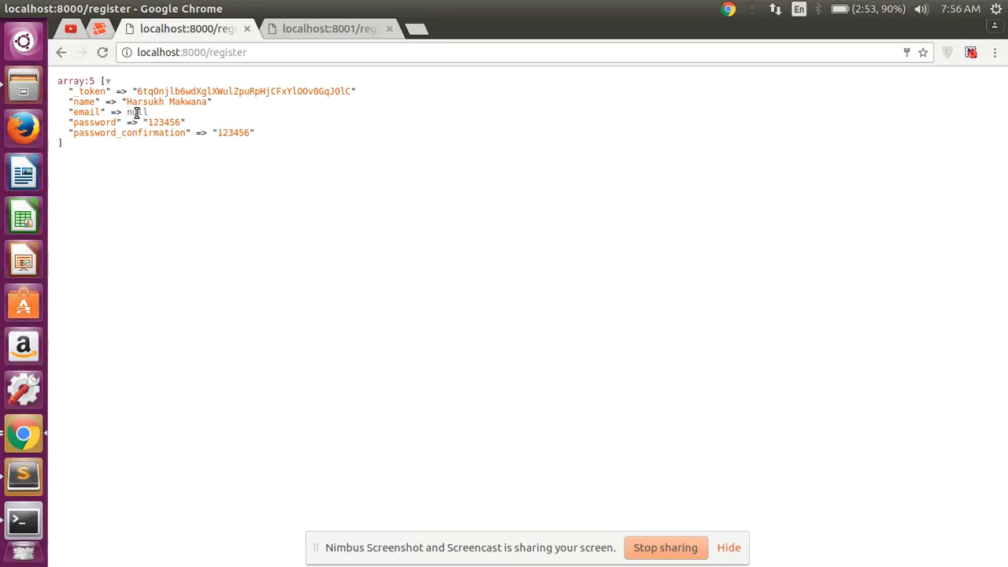
double_click(137, 111)
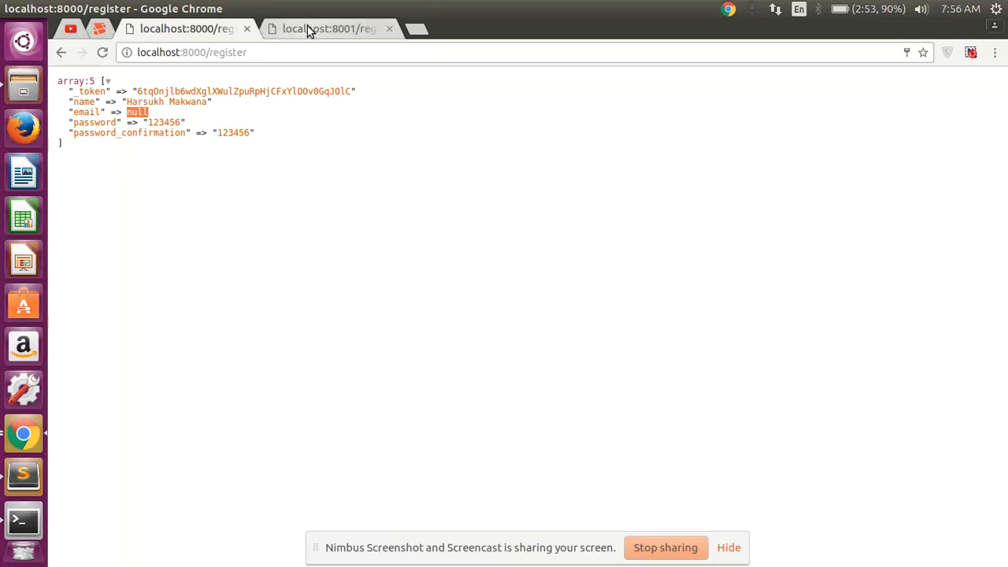
left_click(329, 28)
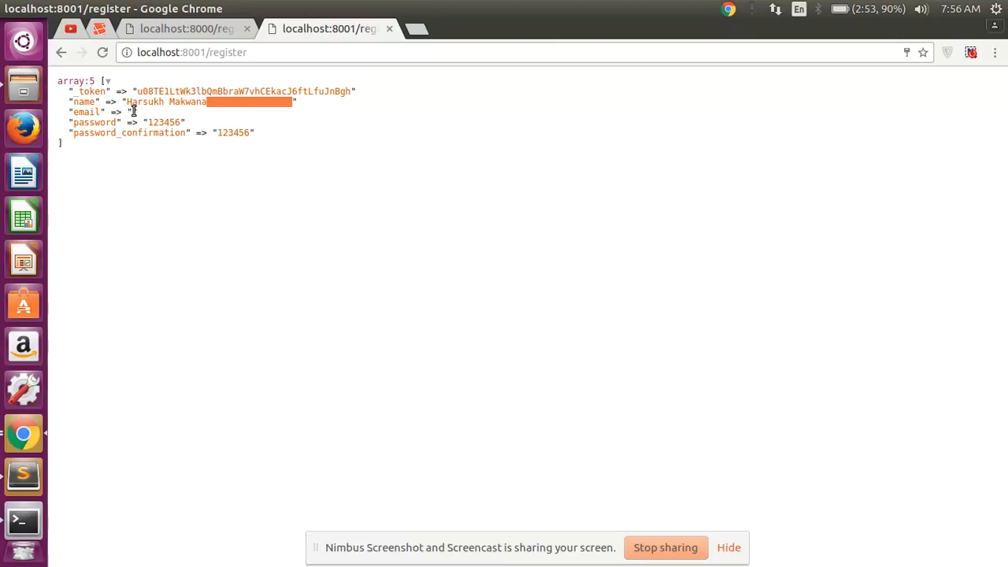
left_click(186, 29)
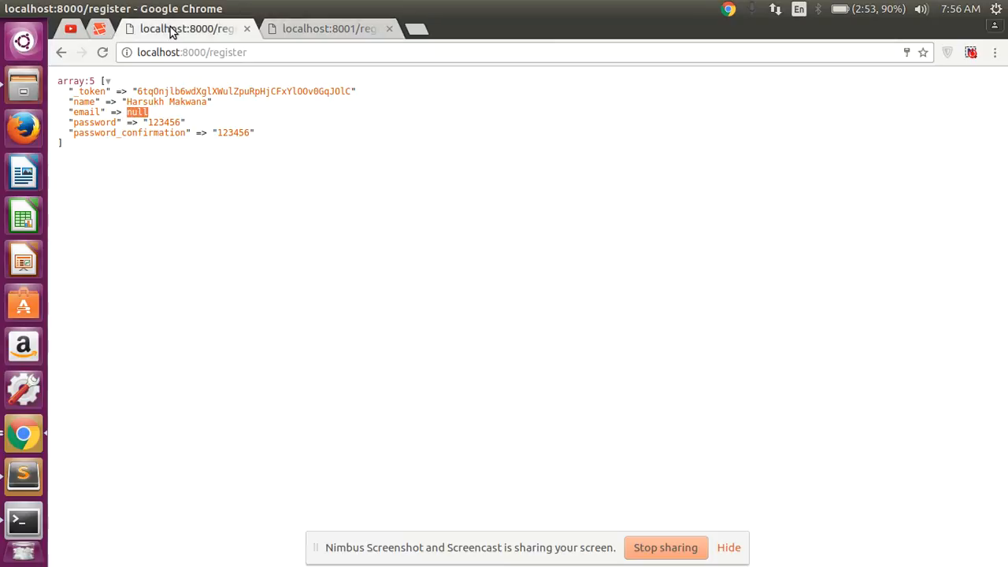
key("alt+Tab")
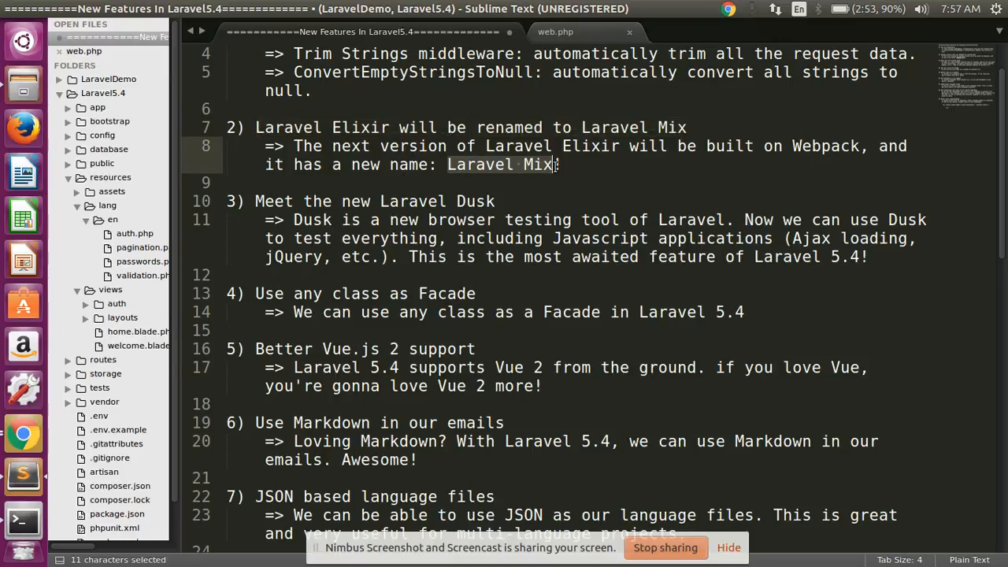
scroll("down", 3)
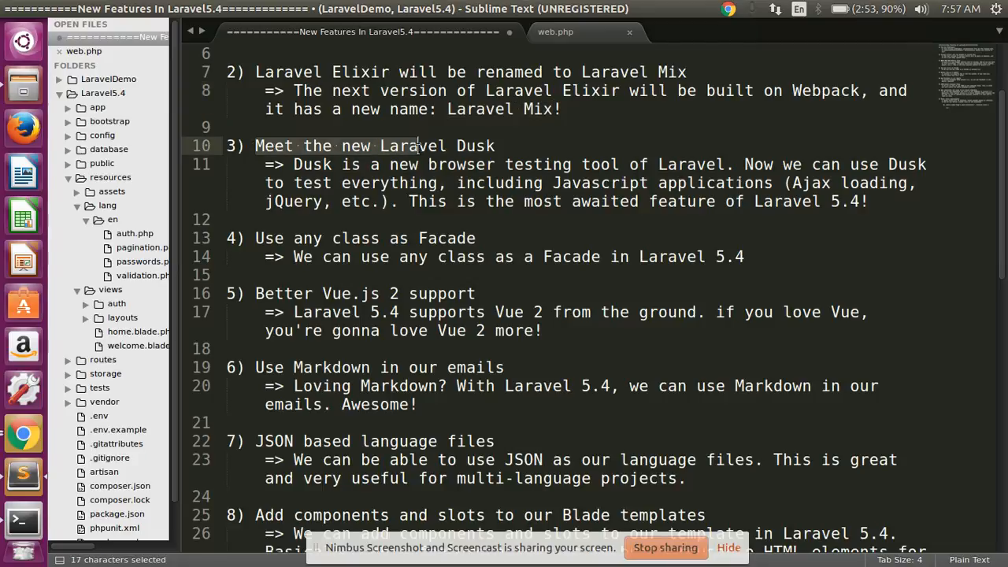
left_click_drag(417, 145, 495, 145)
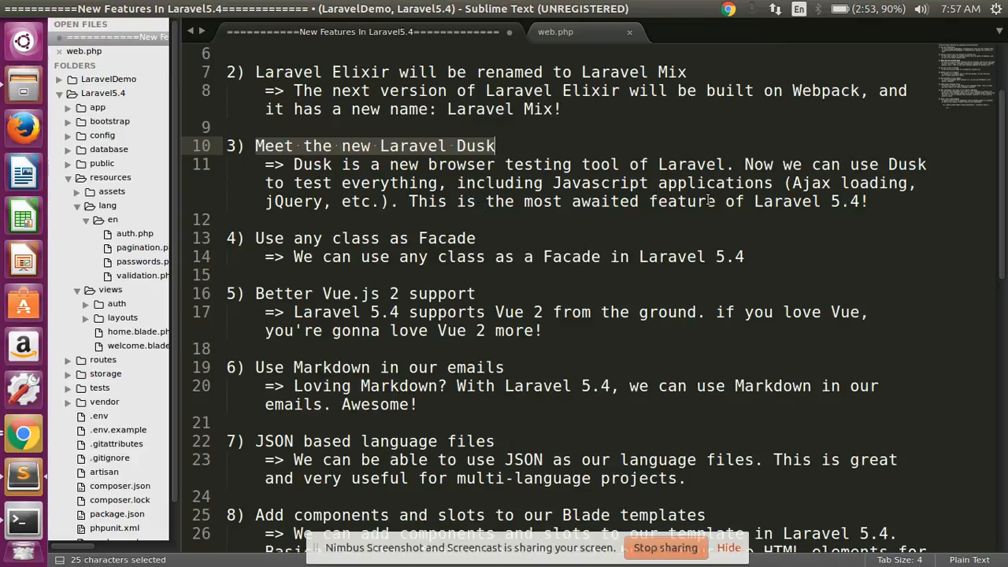
mouse_move(794, 208)
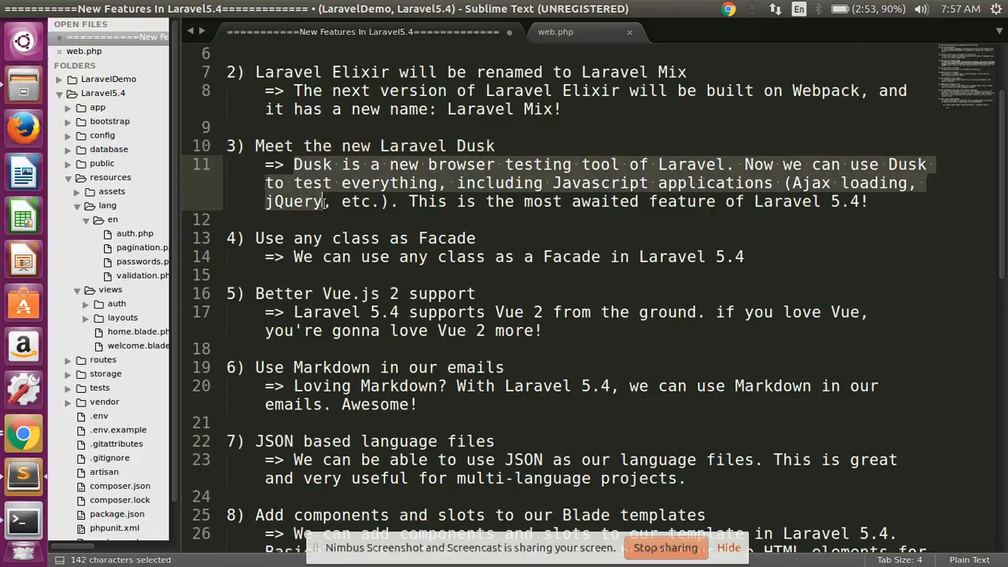
left_click_drag(322, 202, 832, 201)
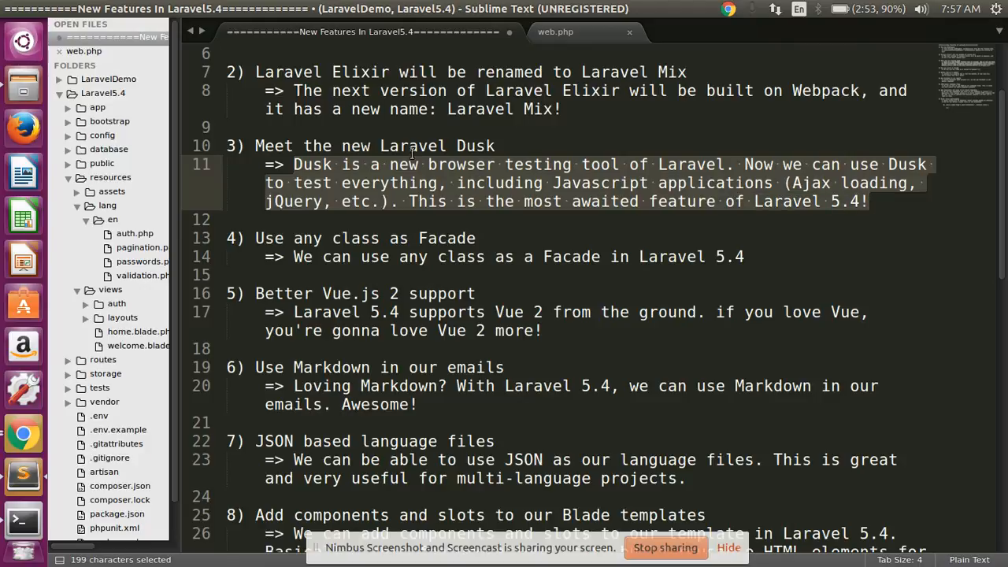
left_click(292, 164)
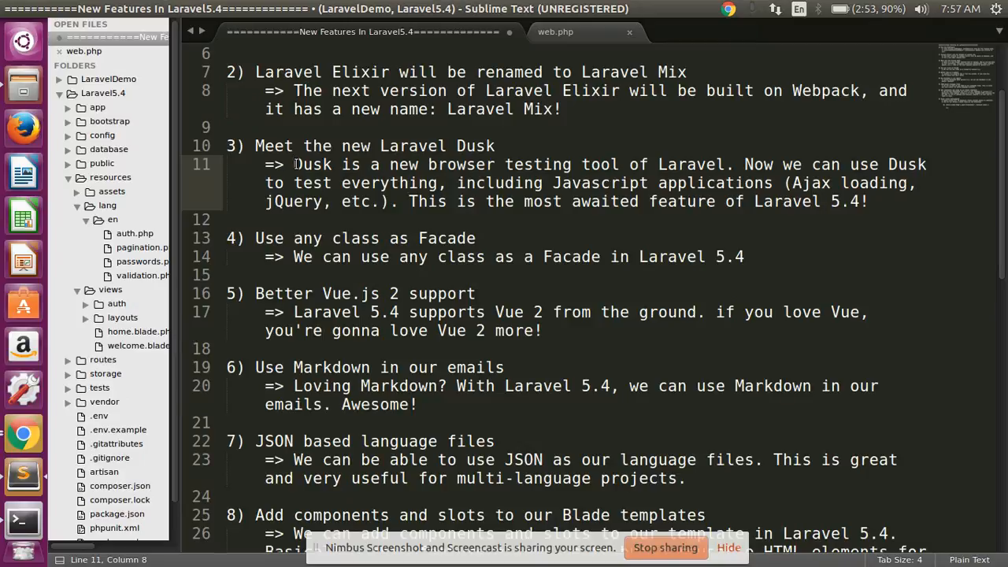
Step: From the Facade heading, open Zonda.php in the app folder
left_click_drag(293, 165, 352, 202)
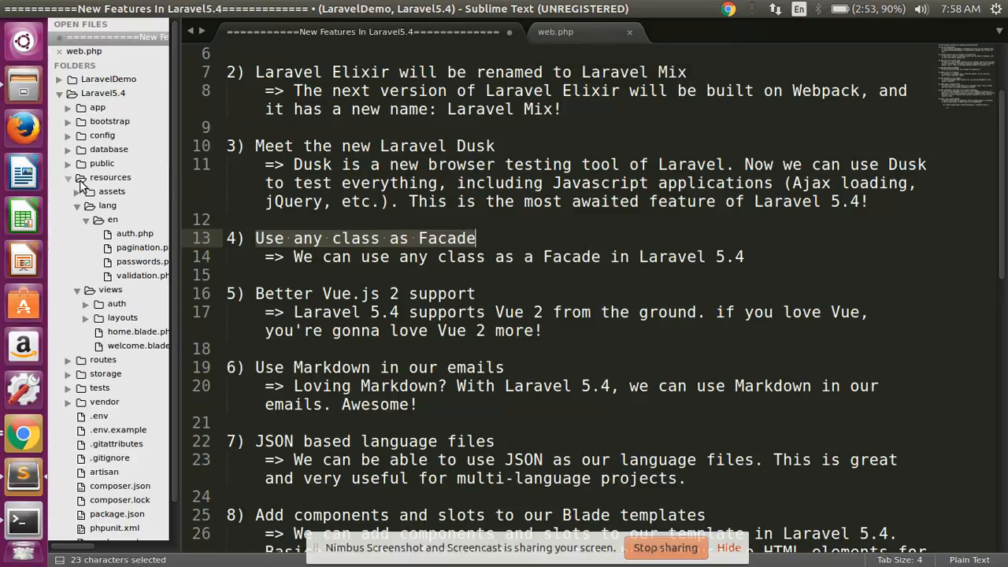
left_click(97, 107)
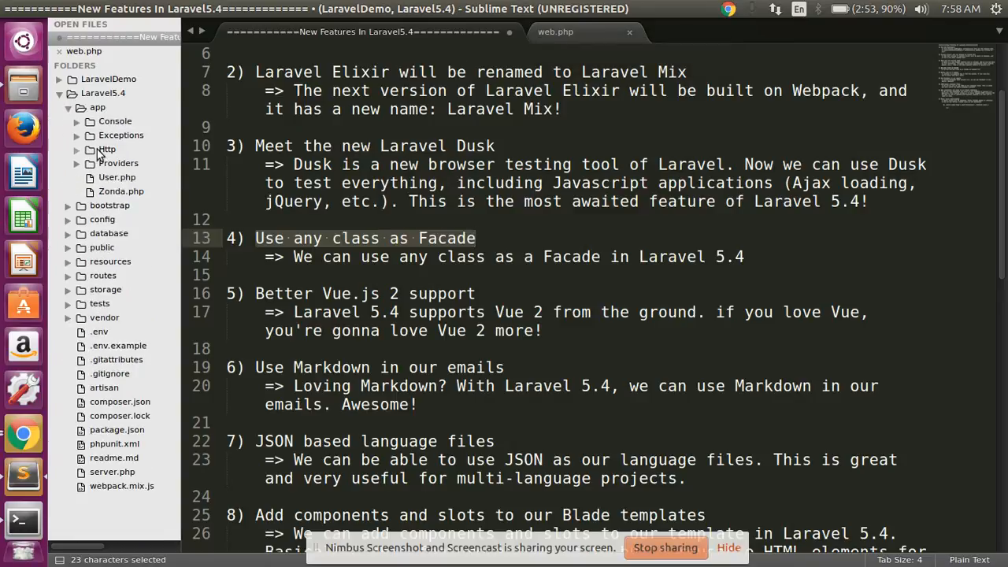
double_click(120, 191)
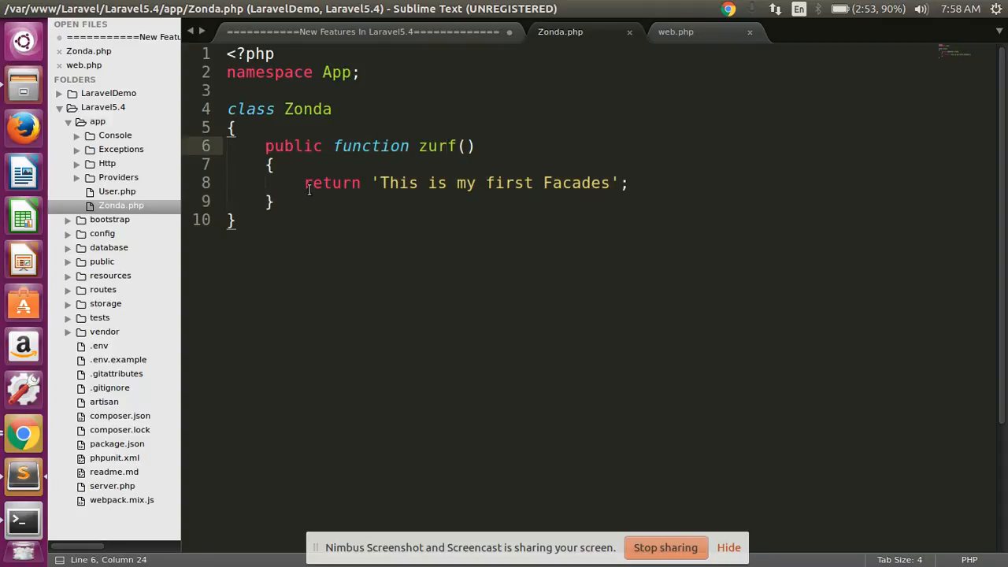
Step: Review the Zonda class whose zurf() returns 'This is my first Facades'
double_click(331, 183)
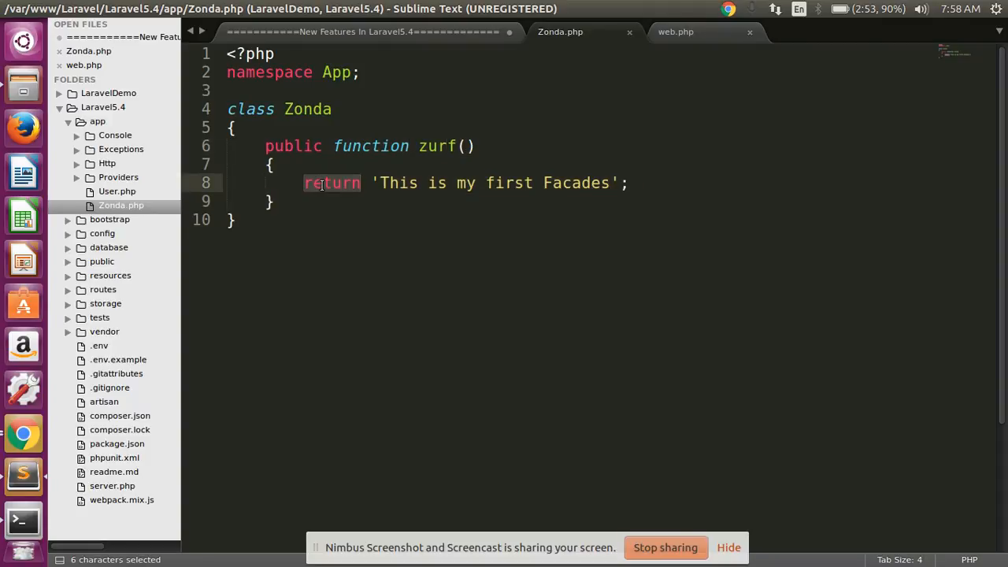
left_click(379, 183)
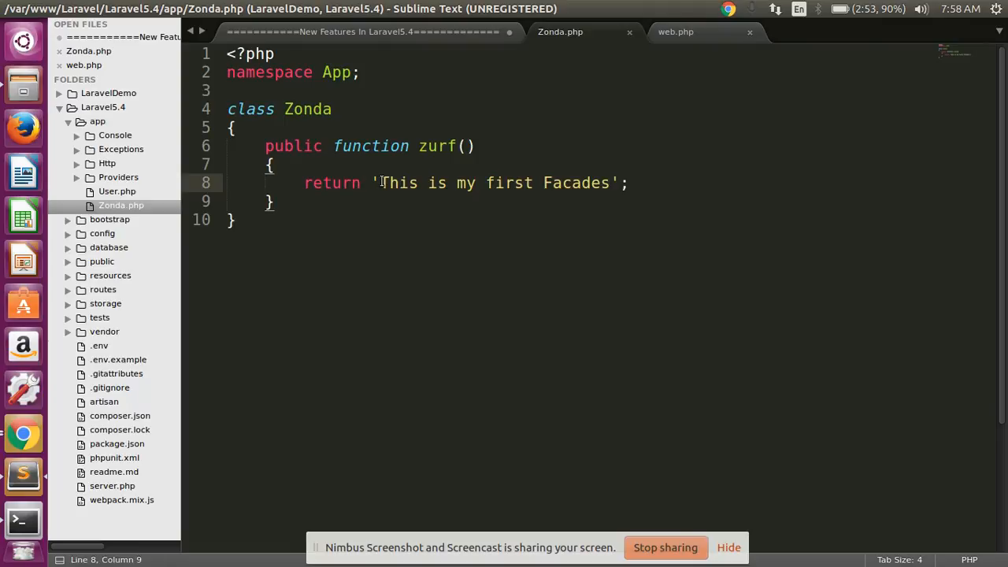
left_click_drag(378, 183, 608, 183)
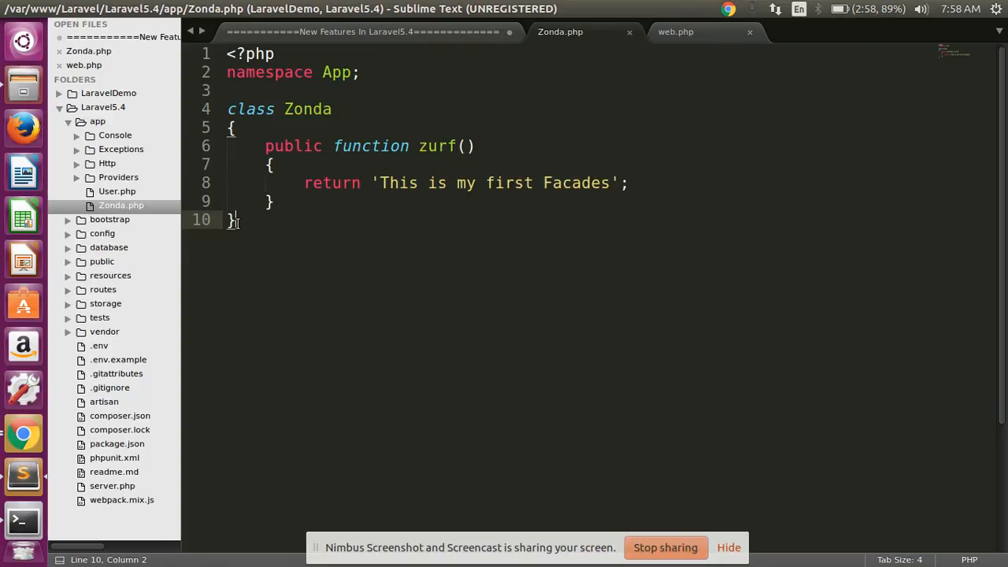
key("ctrl+a")
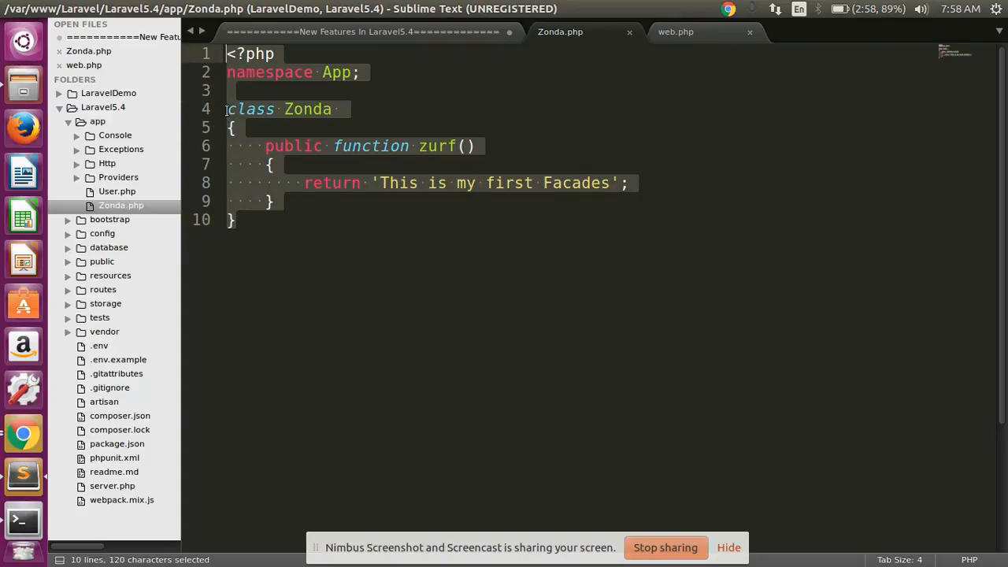
left_click(362, 145)
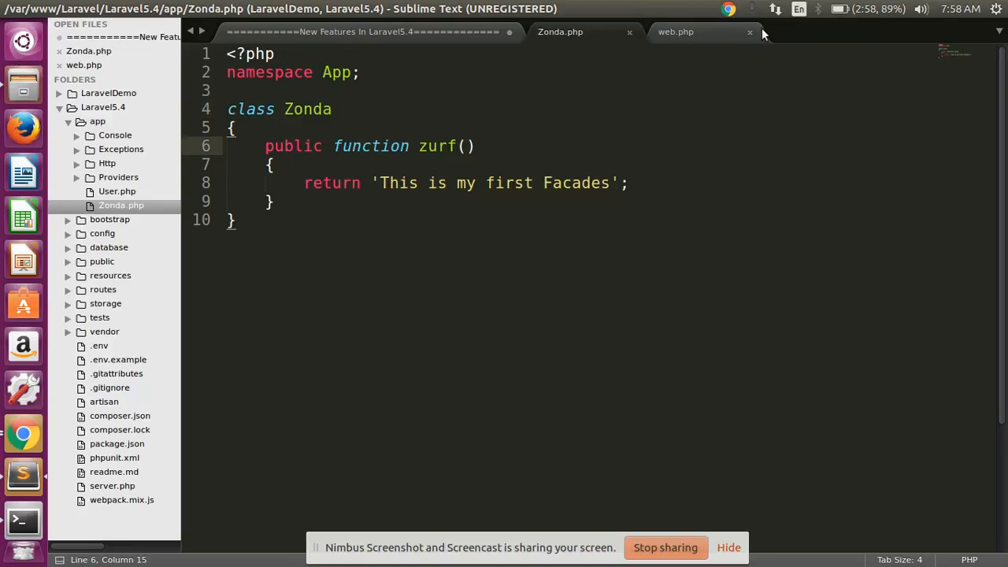
Step: Review web.php's Facades import and the /test route returning Zonda::zurf()
left_click(676, 32)
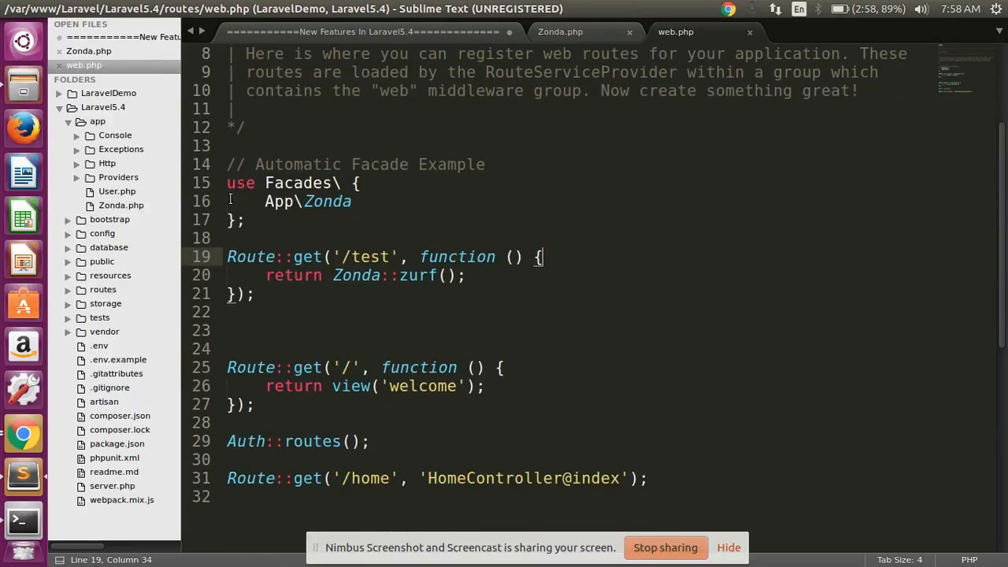
left_click(227, 183)
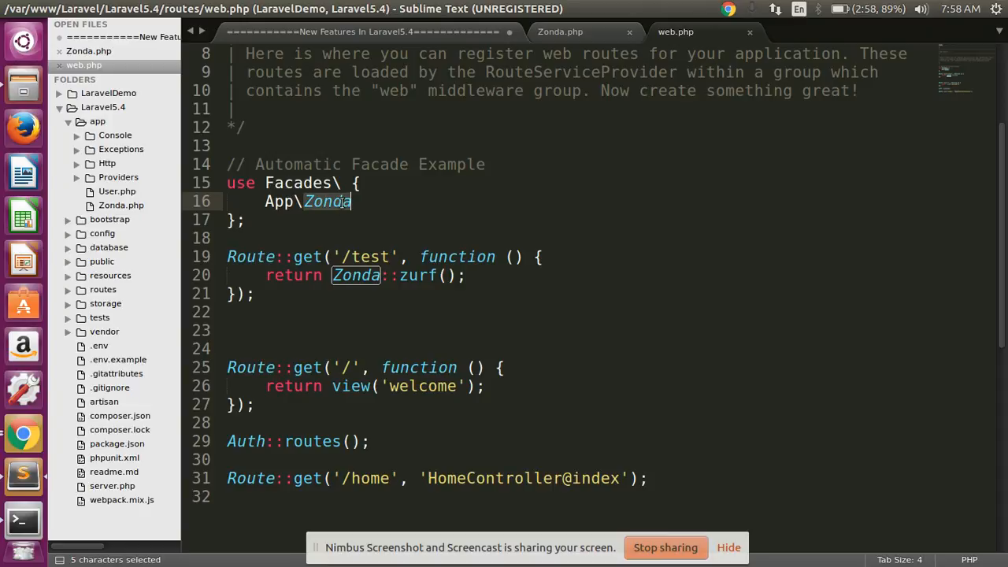
left_click(228, 256)
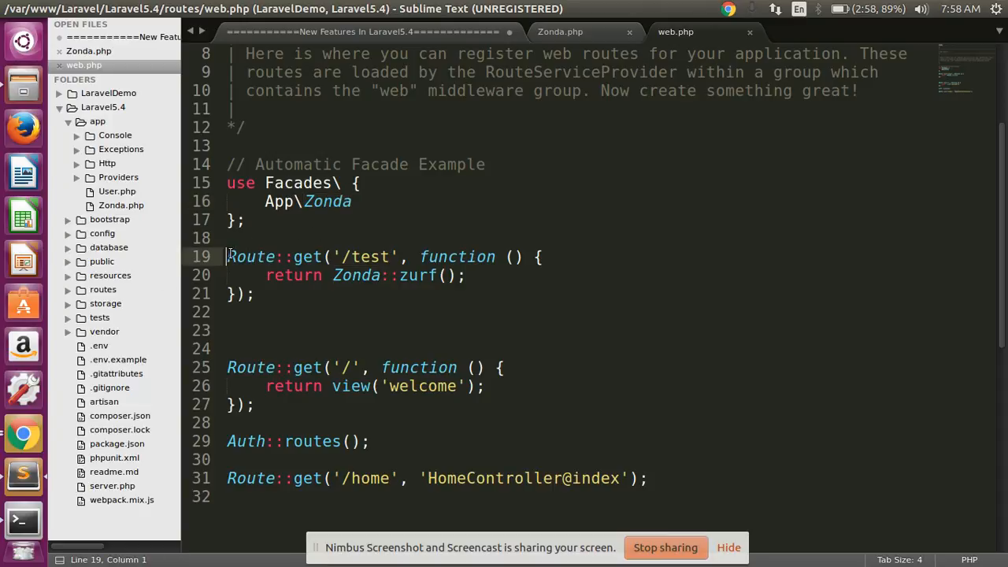
double_click(250, 255)
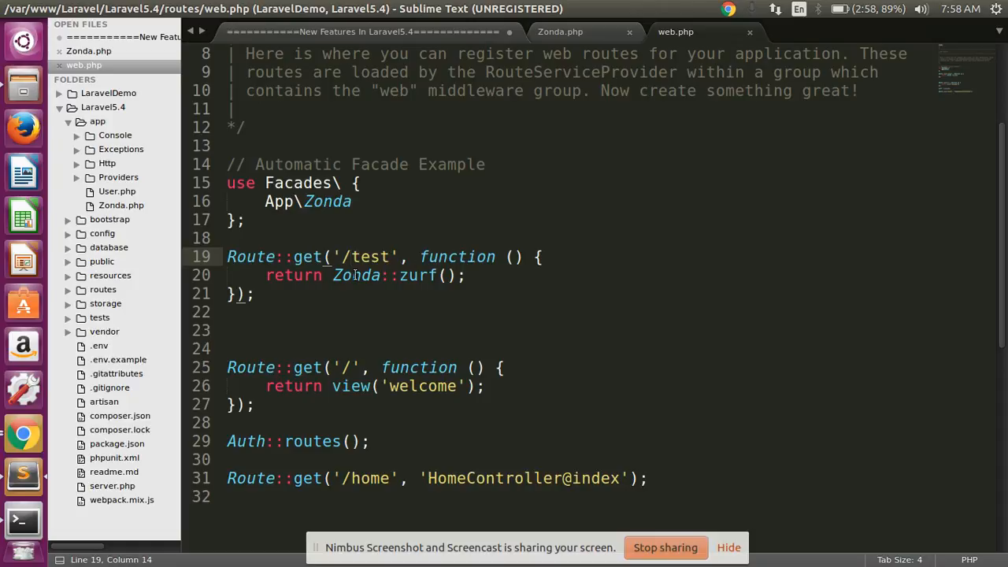
double_click(293, 274)
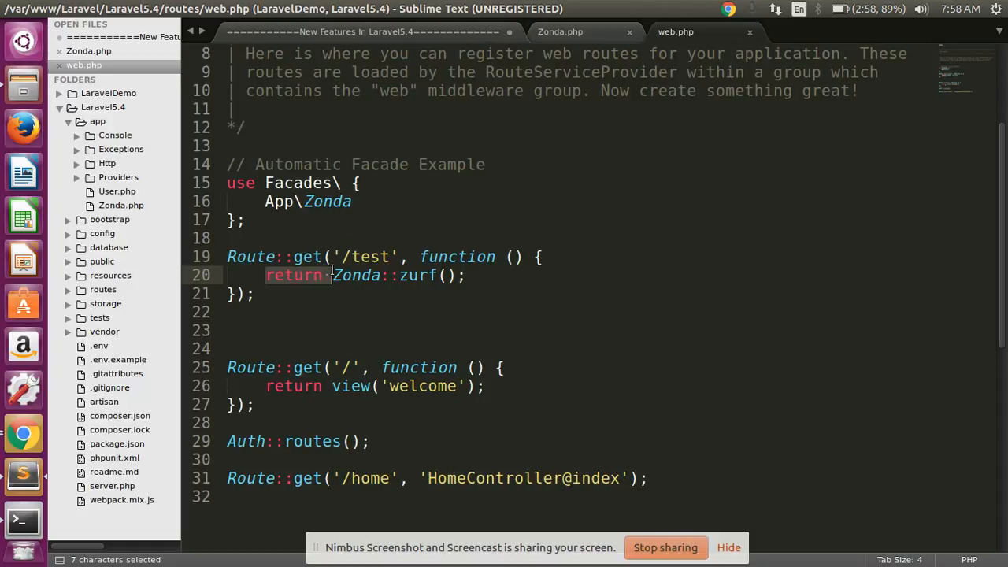
double_click(356, 274)
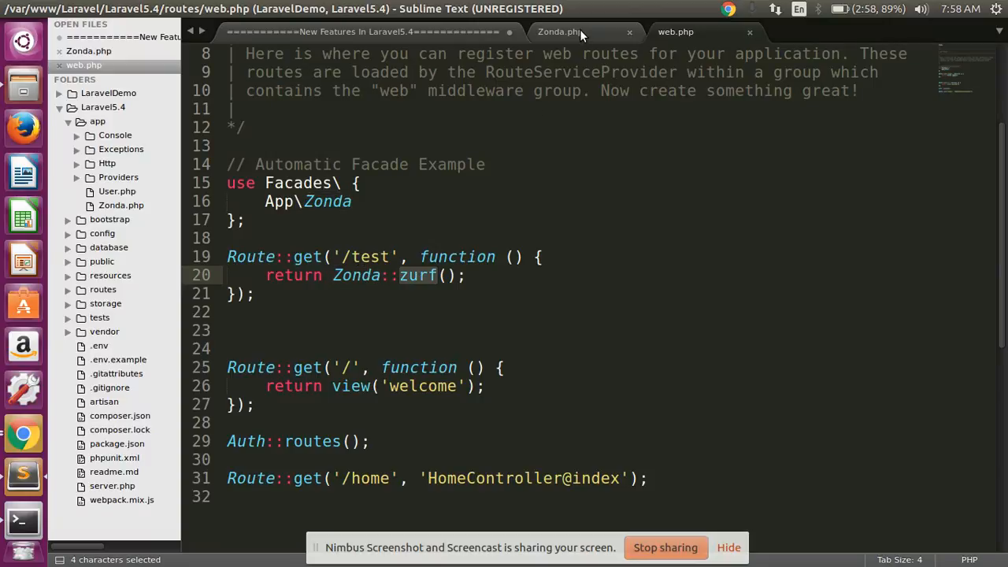
Step: Check the zurf method in Zonda.php and switch to Chrome
left_click(561, 31)
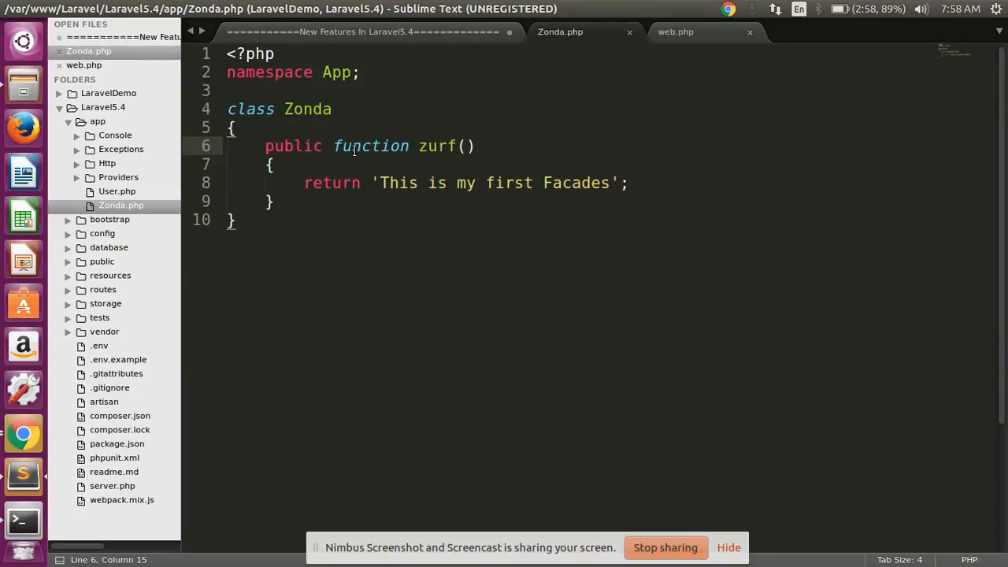
double_click(436, 145)
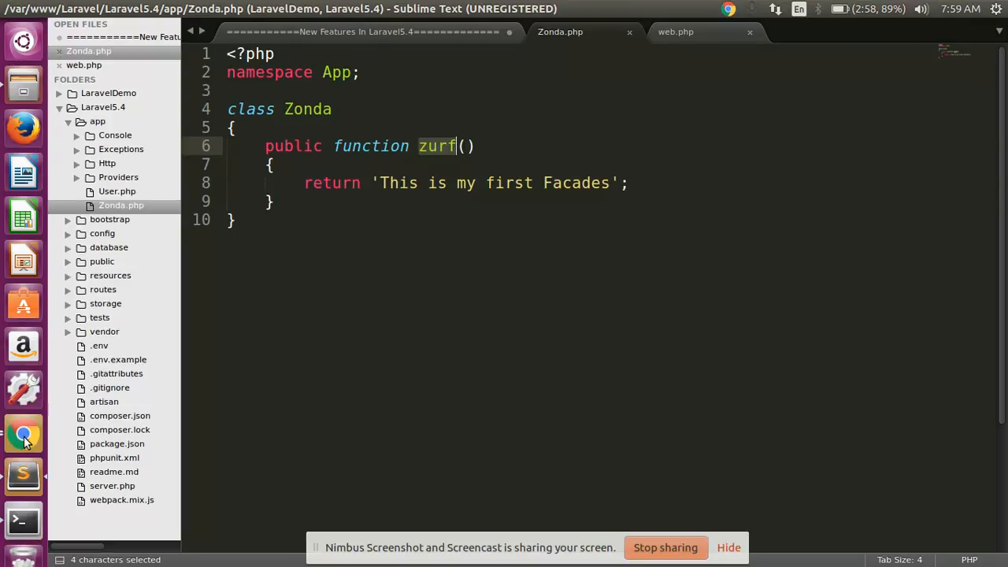
left_click(24, 435)
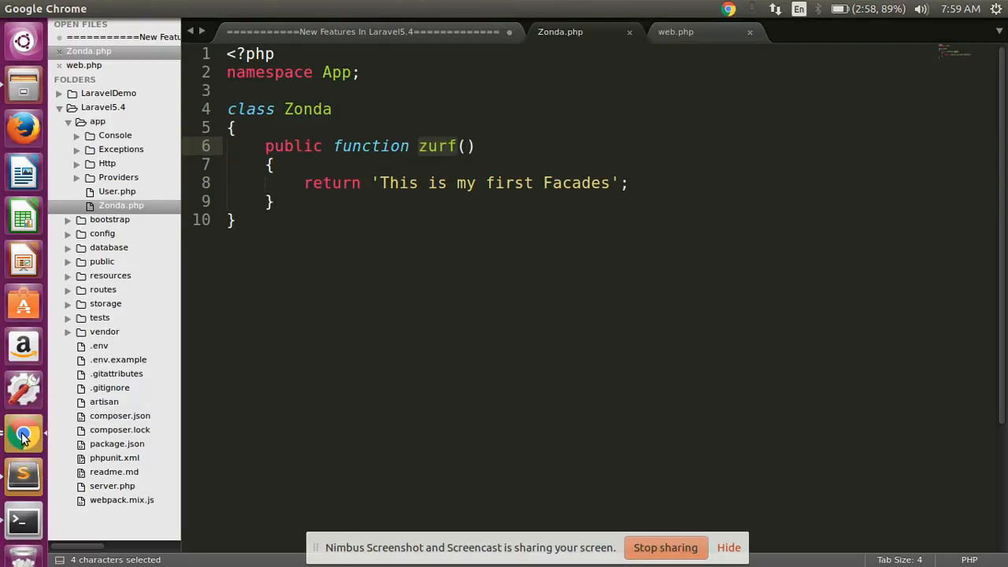
Step: Load localhost:8000/test and highlight the 'This is my first Facades' output
left_click(24, 434)
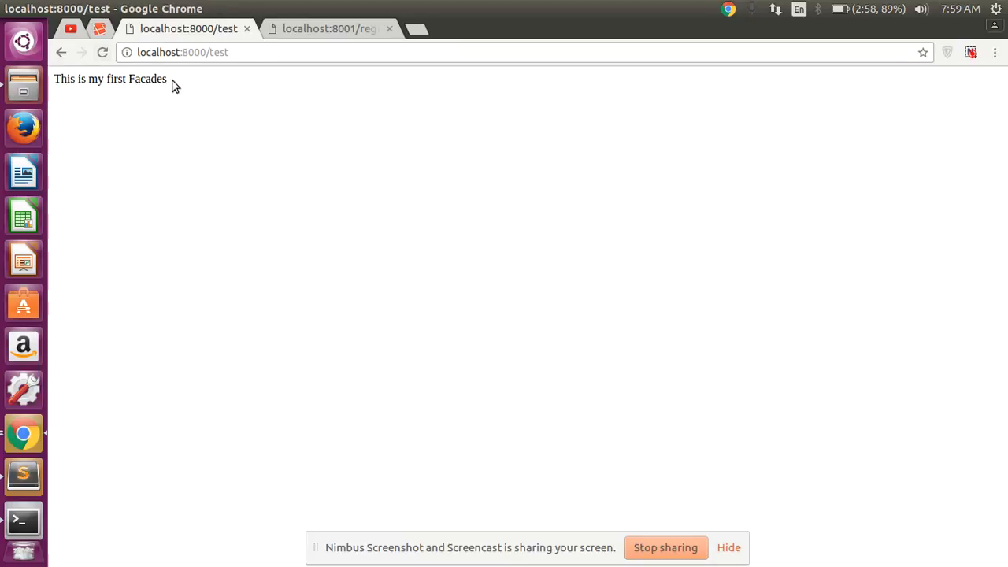
triple_click(110, 79)
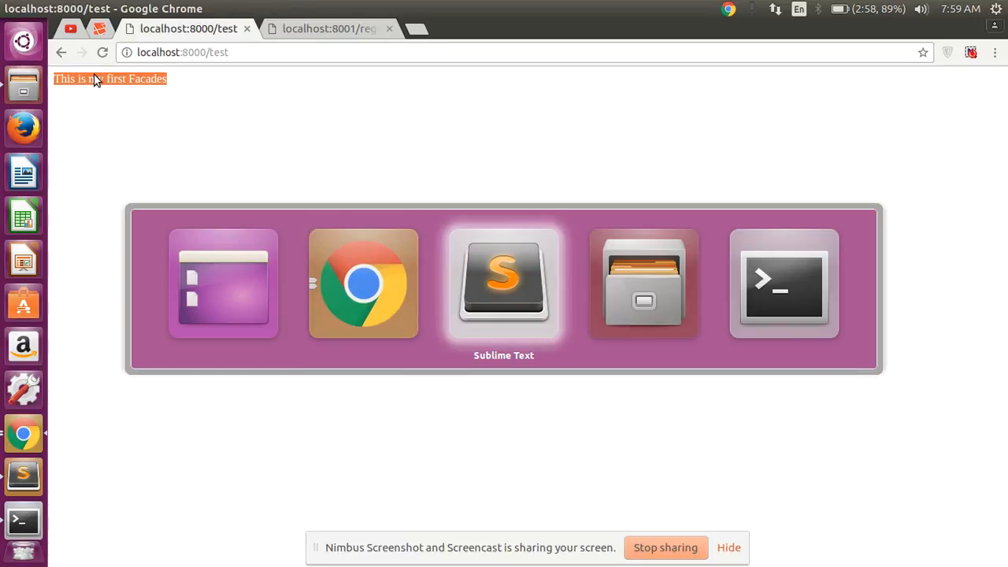
Step: Return to the 5.4 notes and move through Vue.js 2, Markdown emails and JSON language files items
left_click(504, 283)
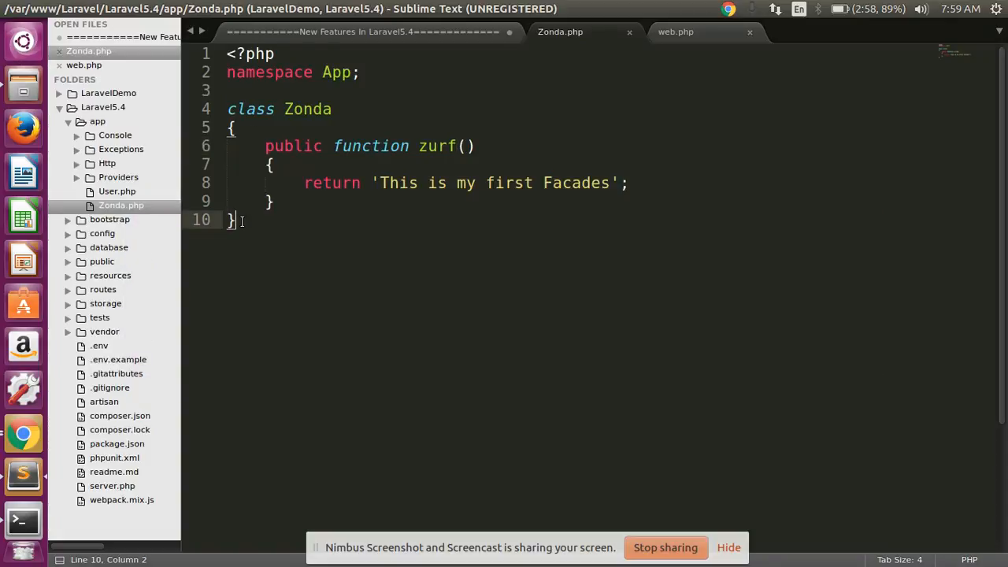
key("ctrl+a")
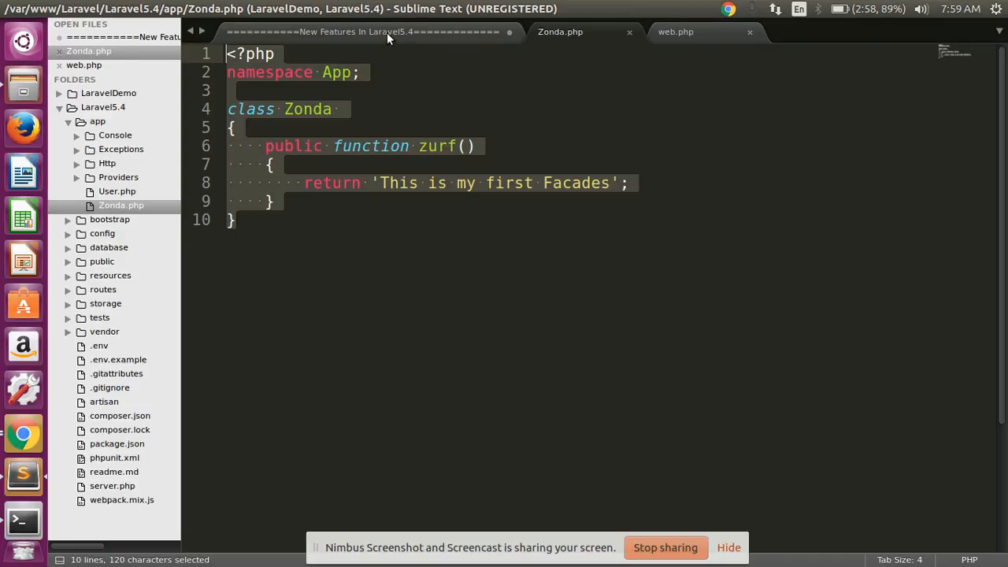
left_click(365, 32)
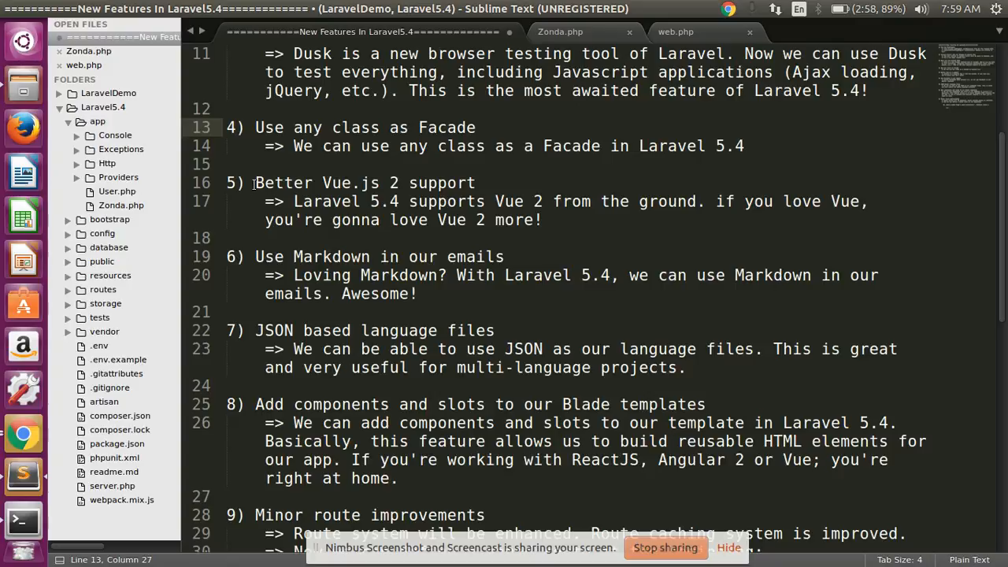
left_click_drag(253, 182, 390, 183)
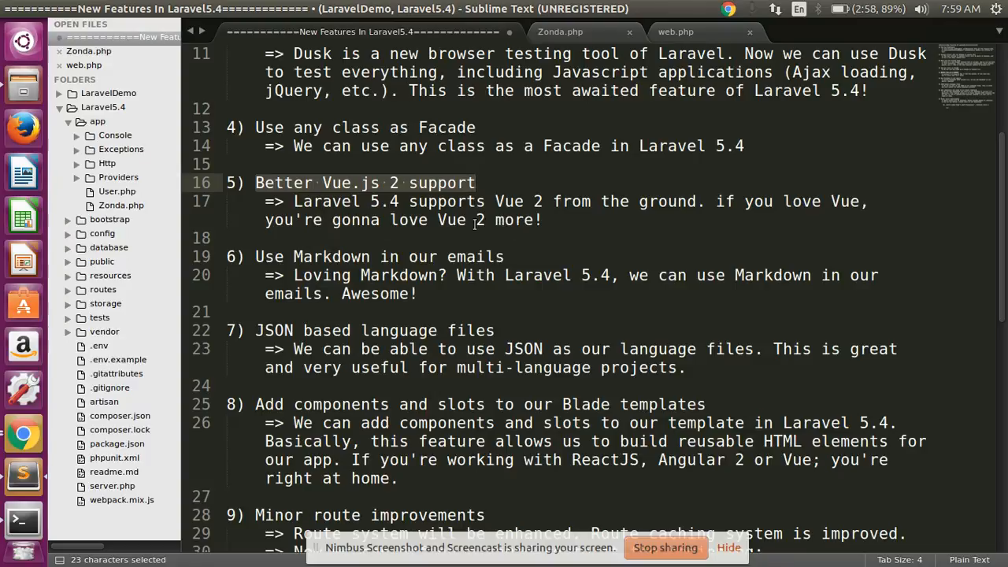
scroll("down", 3)
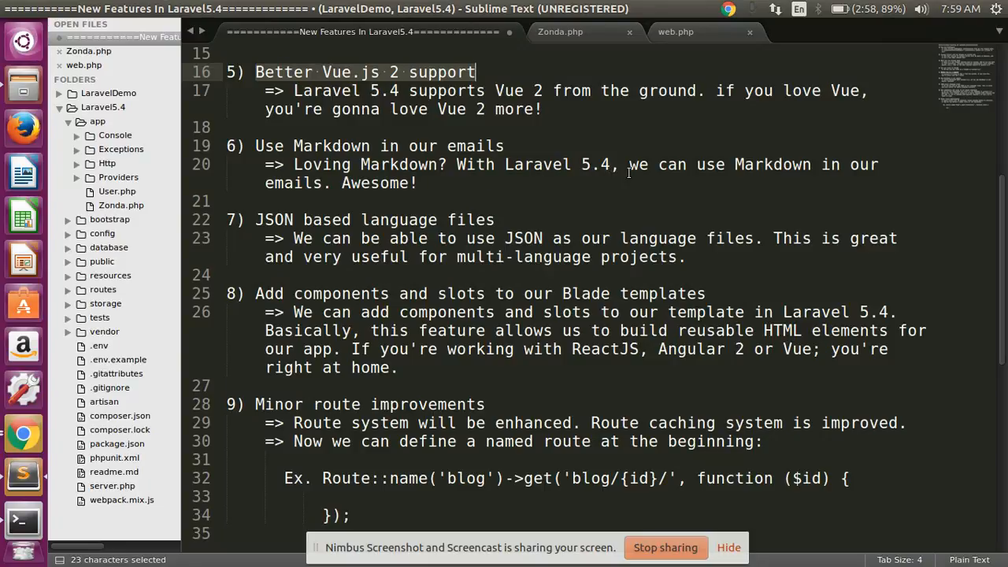
mouse_move(532, 189)
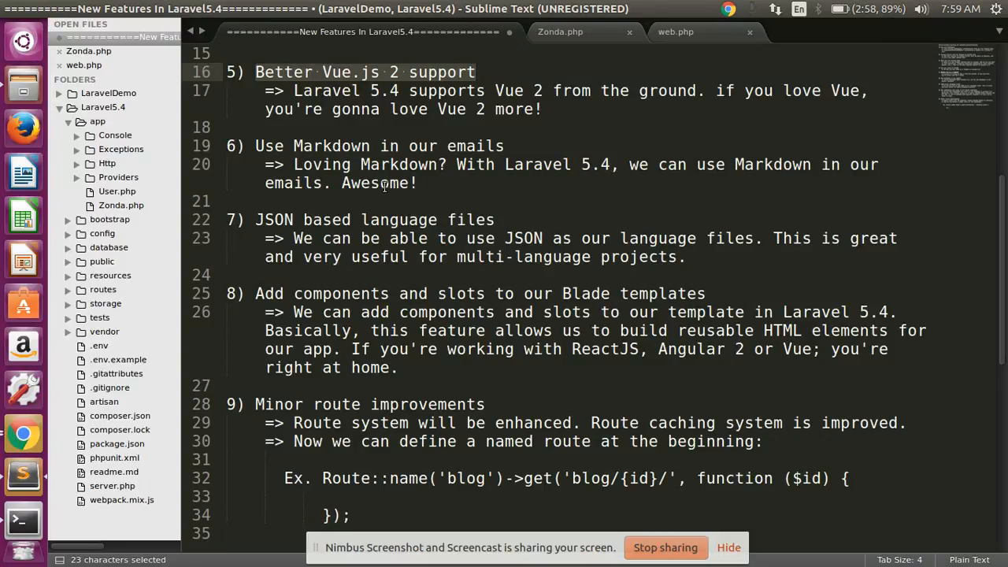
left_click(262, 220)
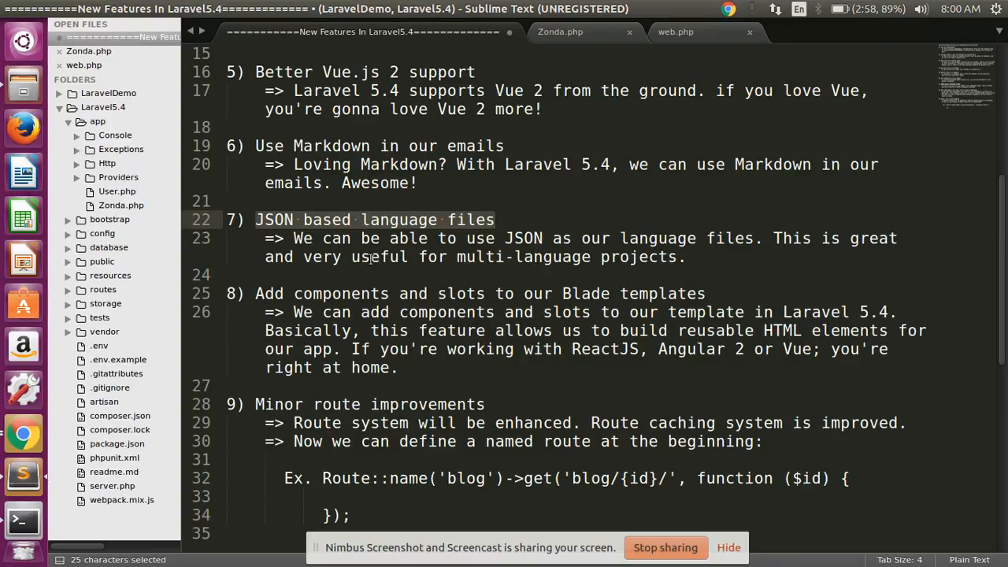
scroll("down", 3)
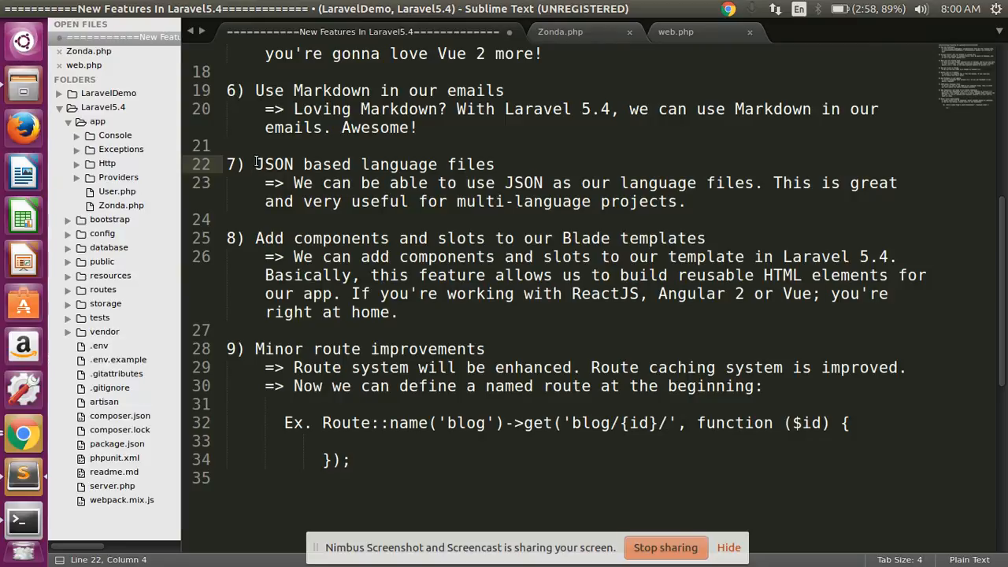
left_click_drag(255, 164, 613, 201)
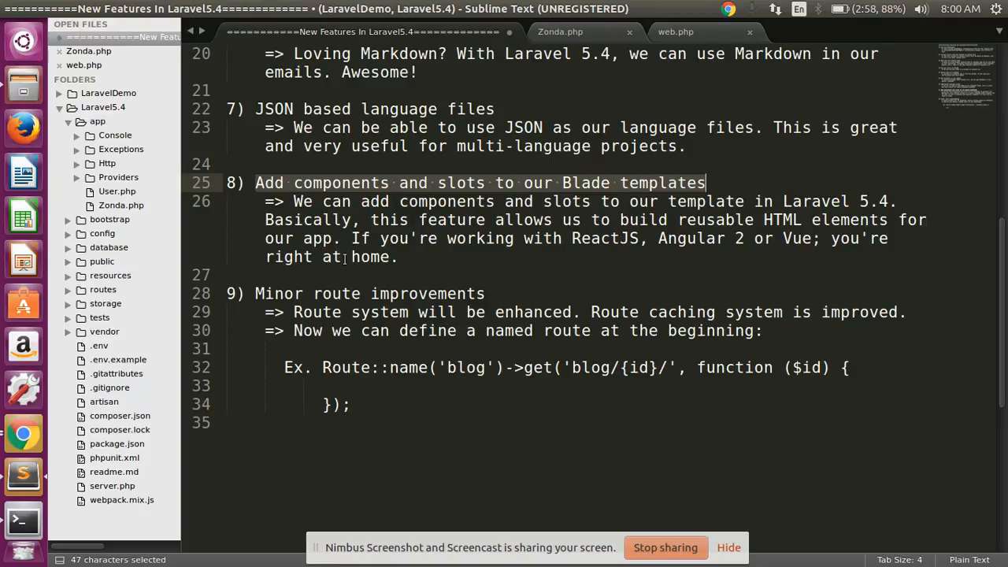
mouse_move(356, 257)
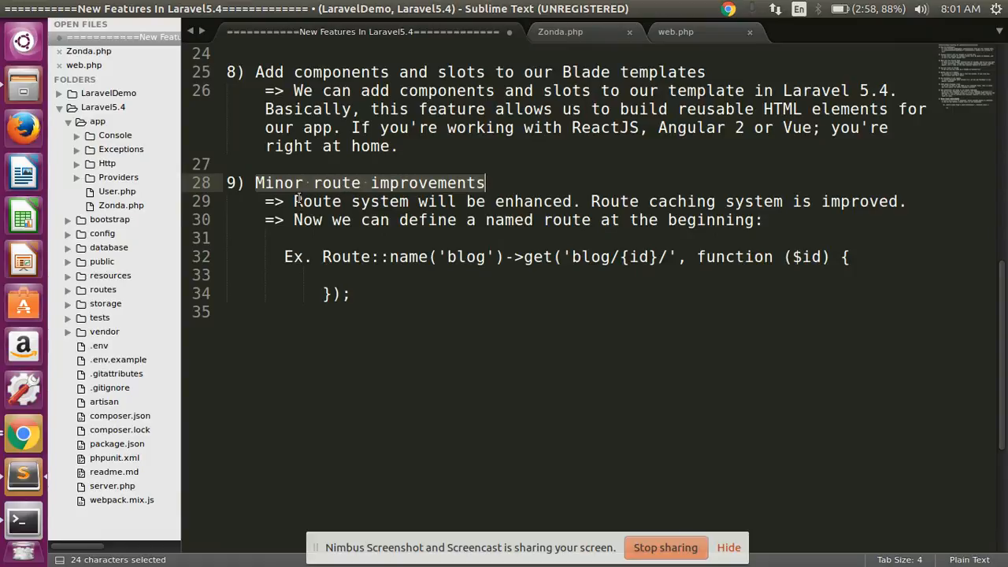
Step: Review the route system enhancement and named route sentences, adding a period
left_click(295, 202)
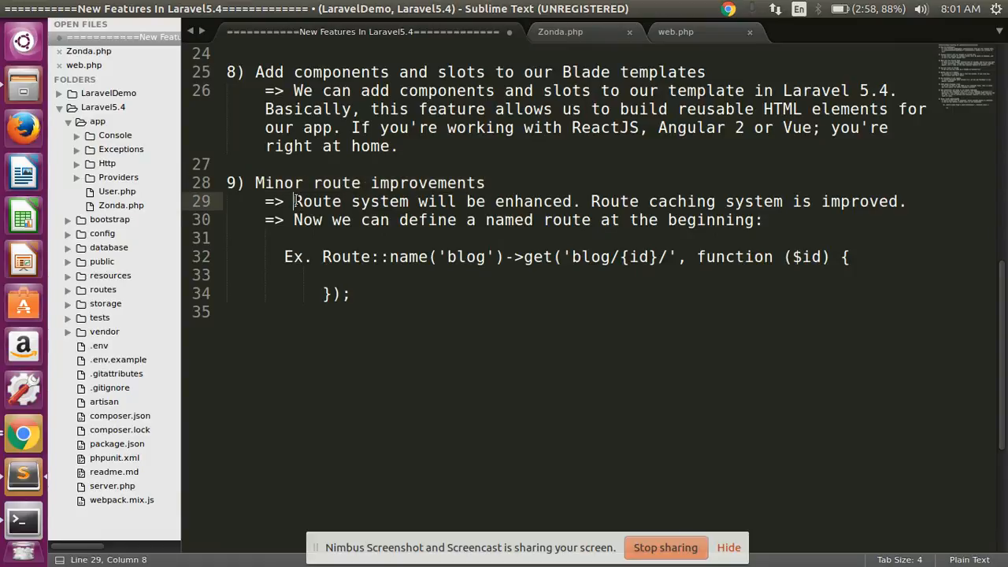
left_click_drag(293, 202, 575, 201)
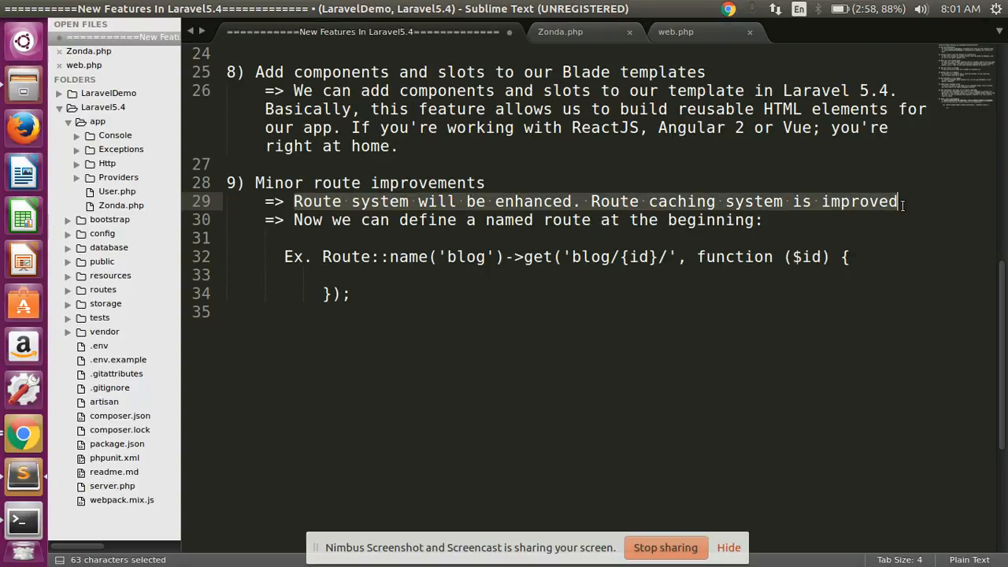
type(".")
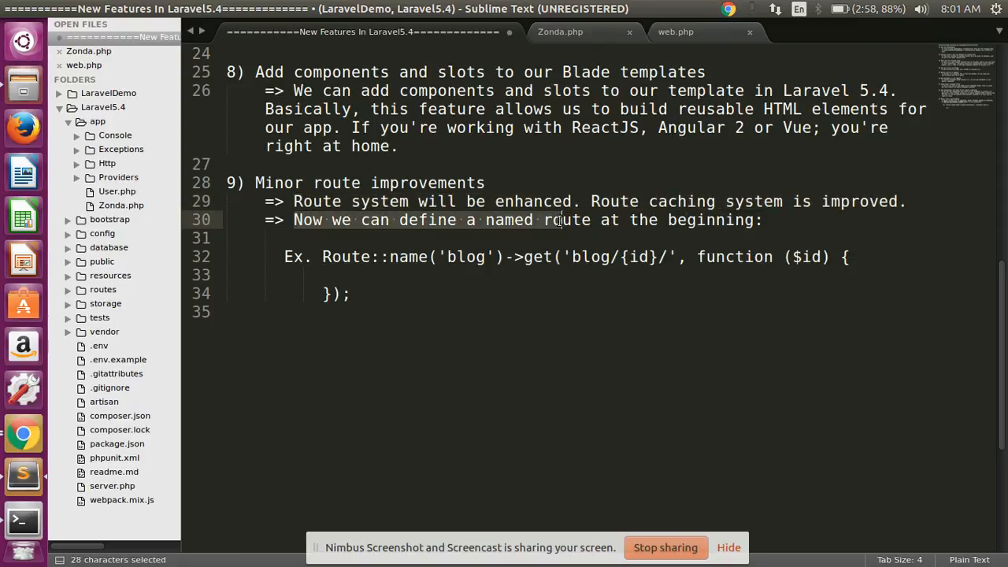
left_click_drag(561, 220, 764, 221)
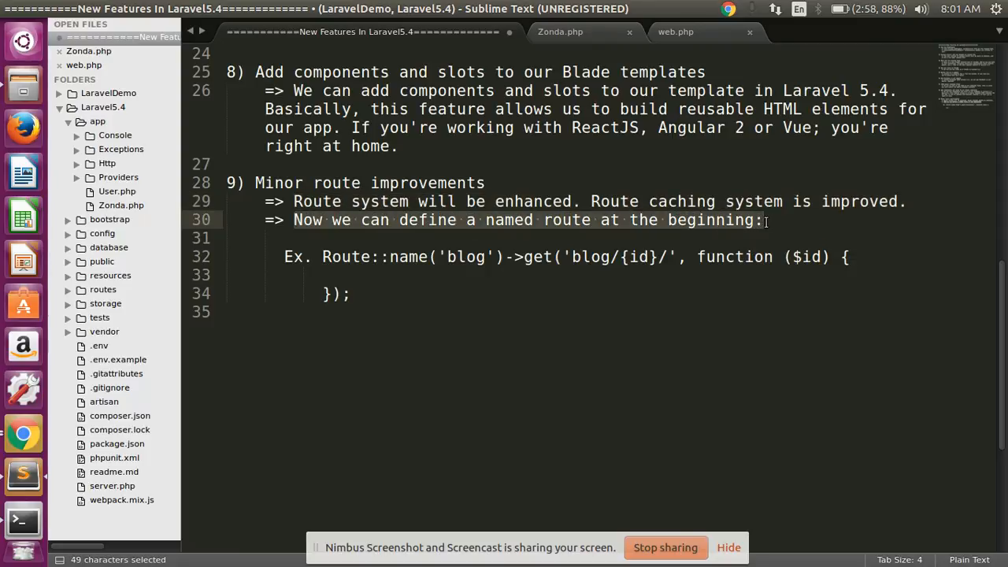
Step: Inspect the Route::name example lines, focusing on the name call
left_click(321, 257)
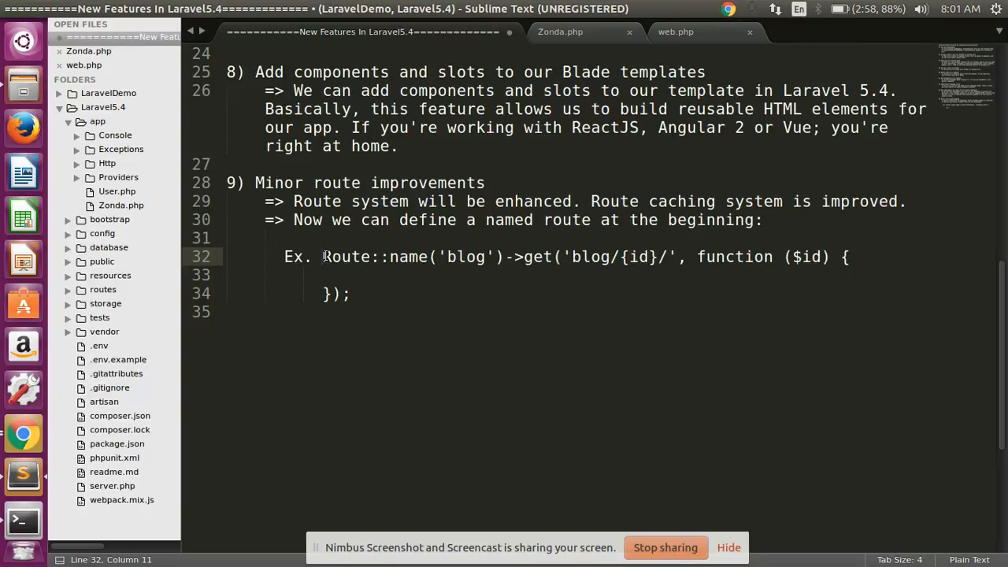
left_click_drag(323, 256, 349, 295)
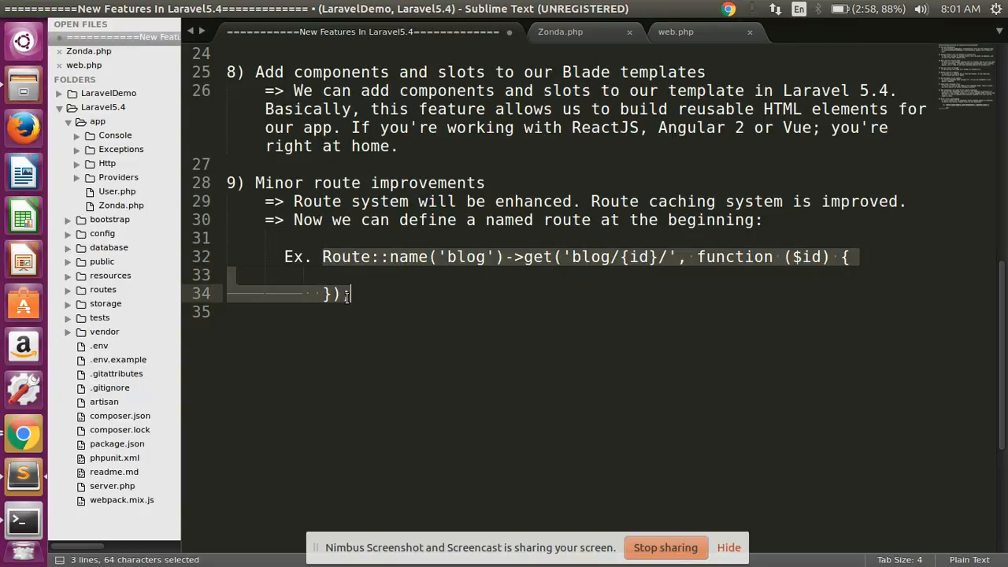
left_click(340, 257)
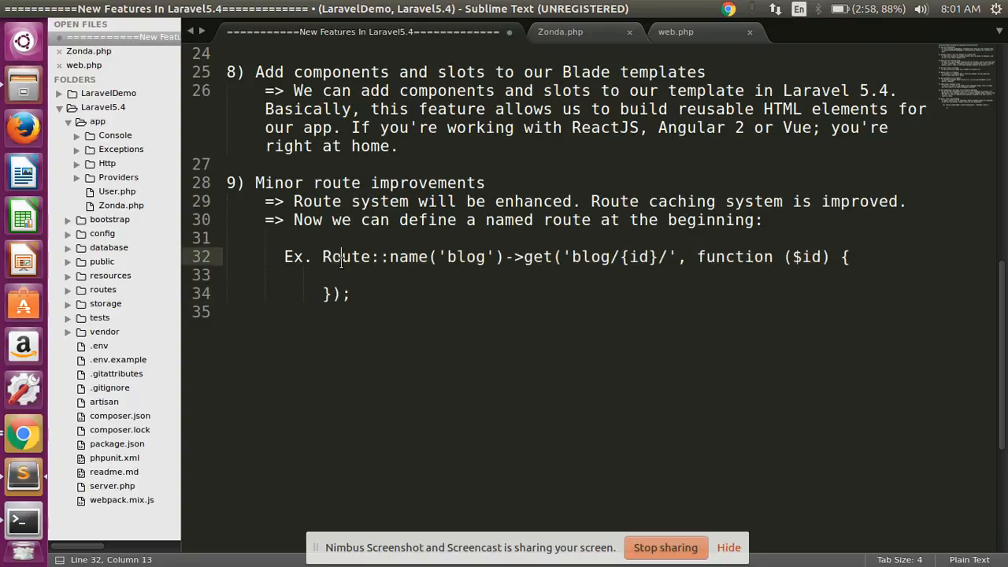
double_click(408, 257)
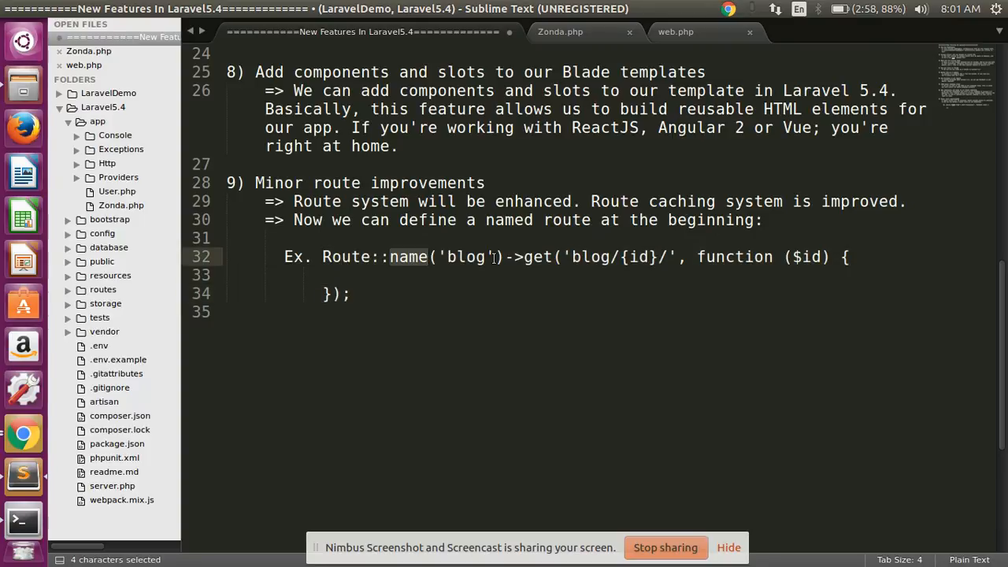
double_click(539, 257)
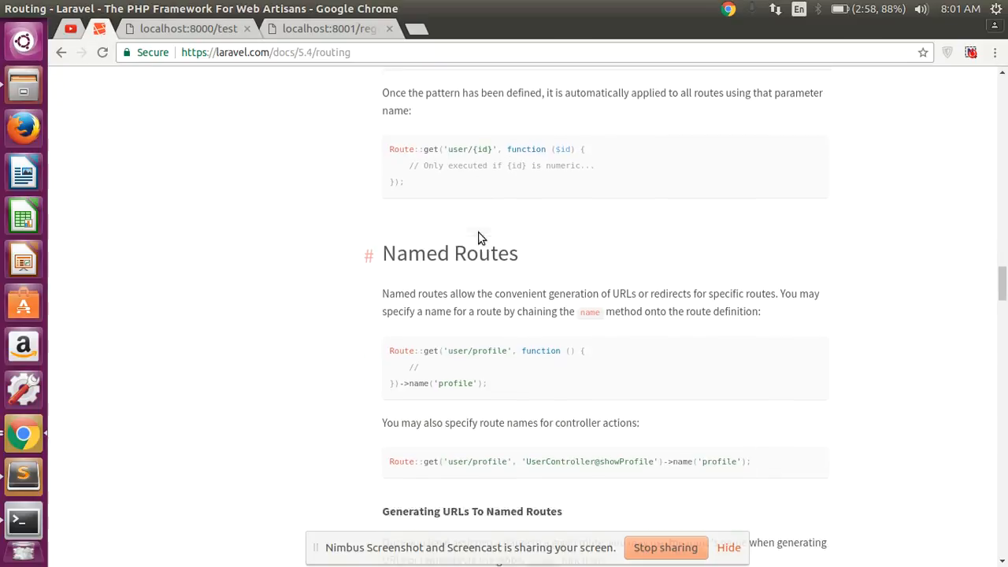
Step: Enlarge the Named Routes documentation and read through URL generation with parameters
scroll("down", 3)
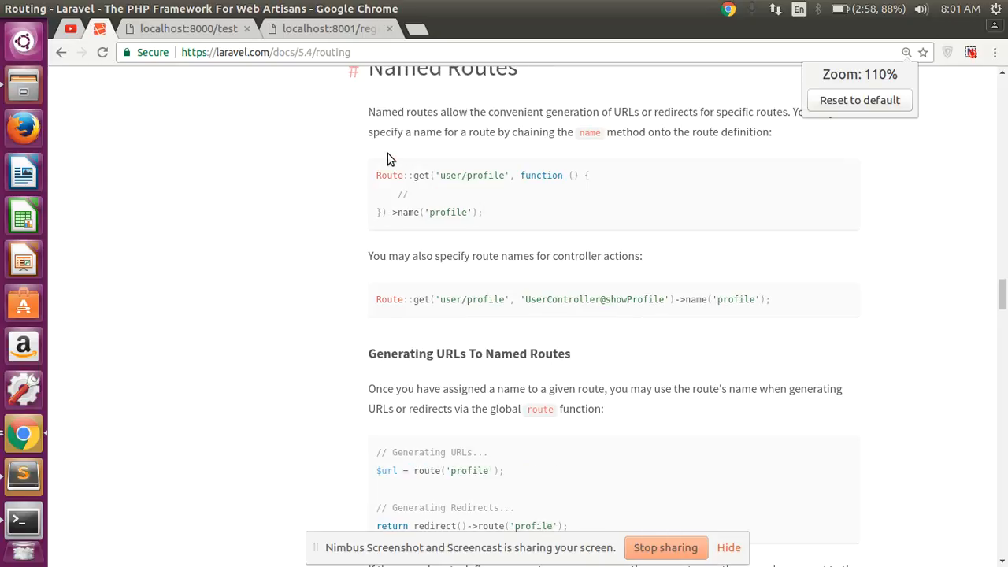
key("ctrl+plus")
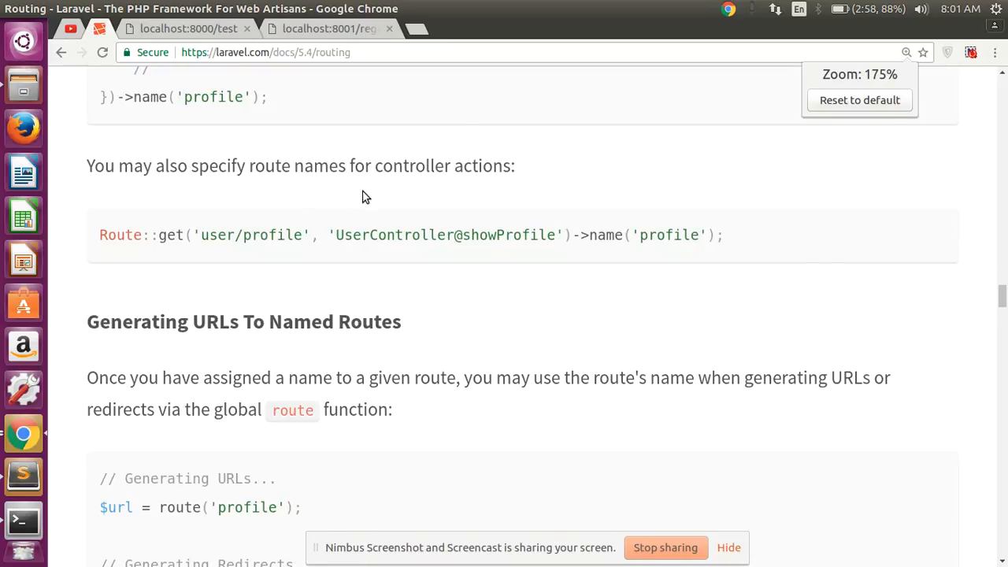
scroll("down", 3)
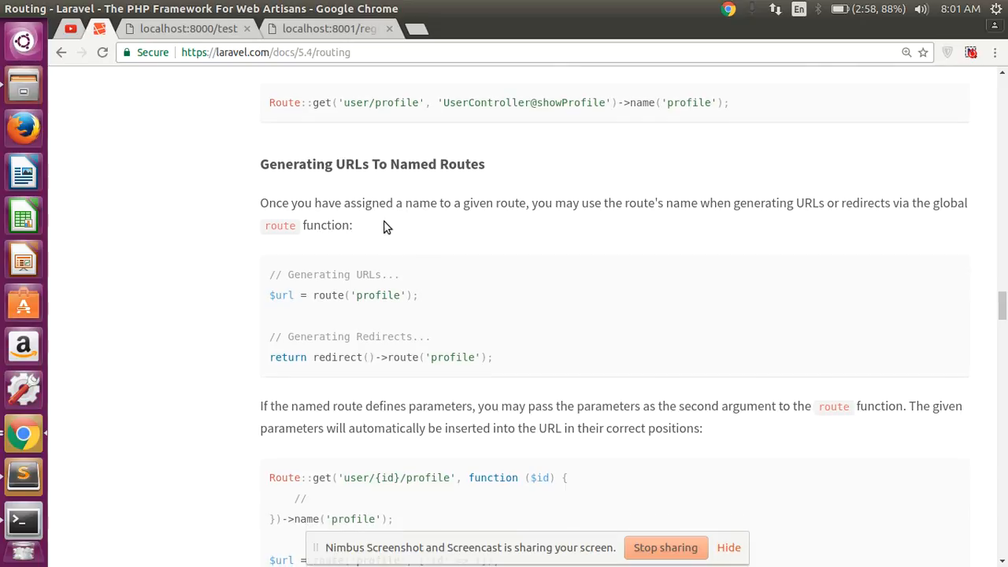
scroll("down", 3)
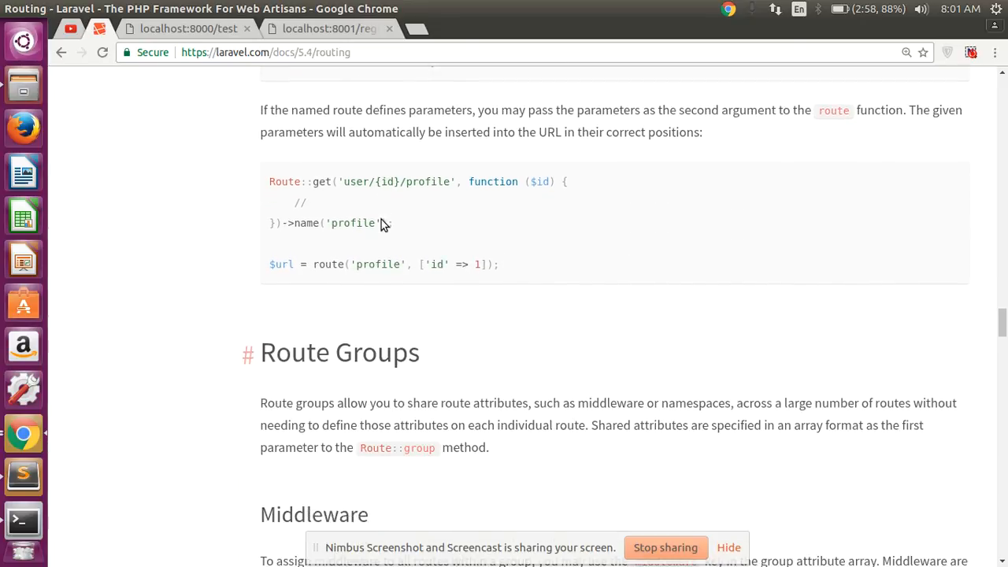
scroll("up", 3)
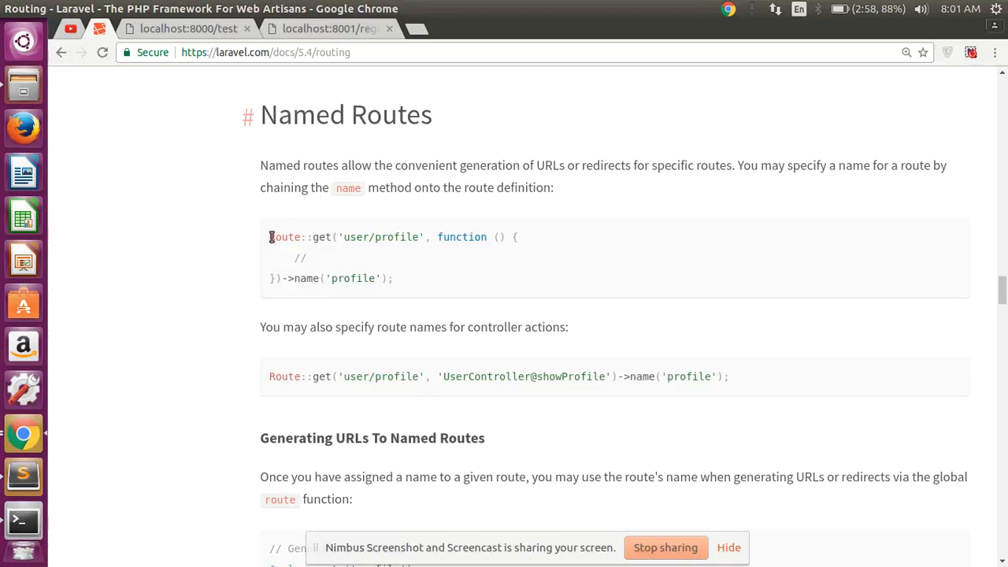
Step: Highlight the docs' Route::get named route example to compare it against the notes
left_click_drag(269, 237, 386, 277)
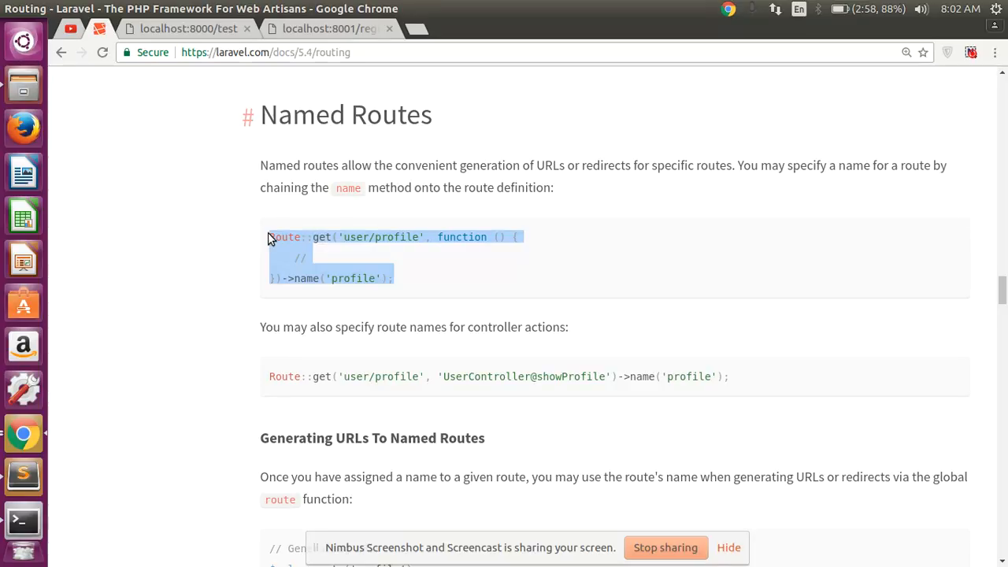
left_click(283, 236)
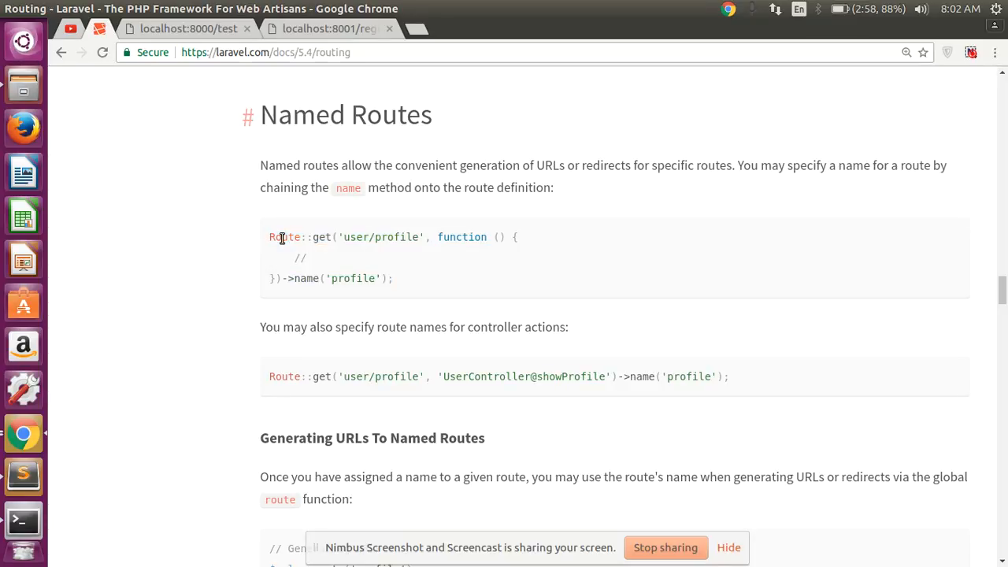
left_click_drag(312, 236, 375, 236)
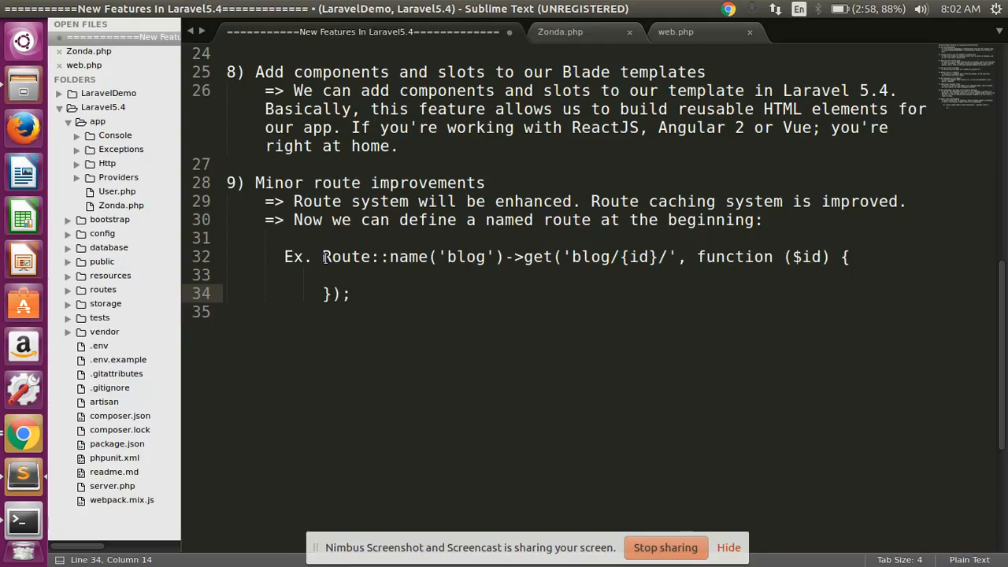
left_click_drag(321, 256, 339, 295)
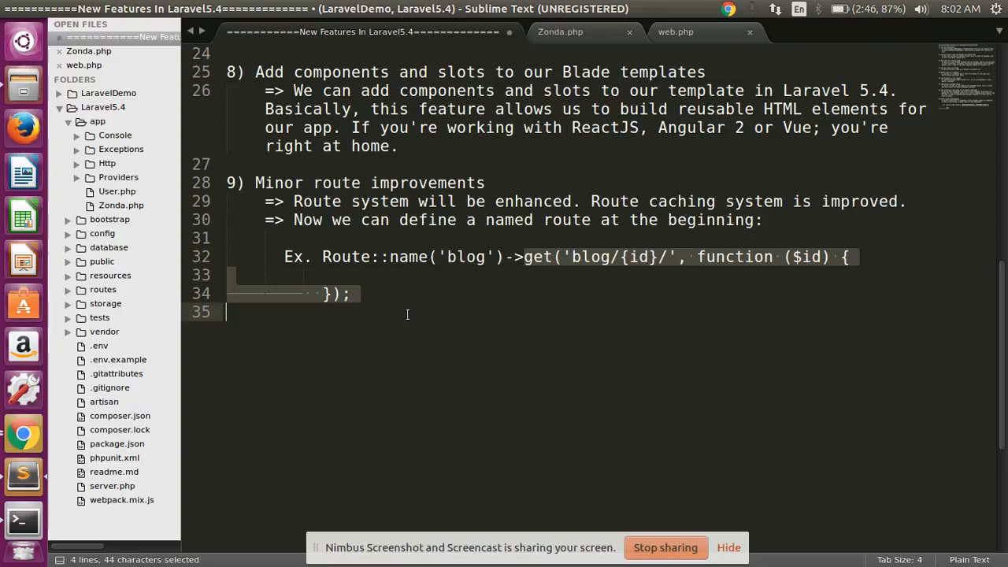
left_click(535, 256)
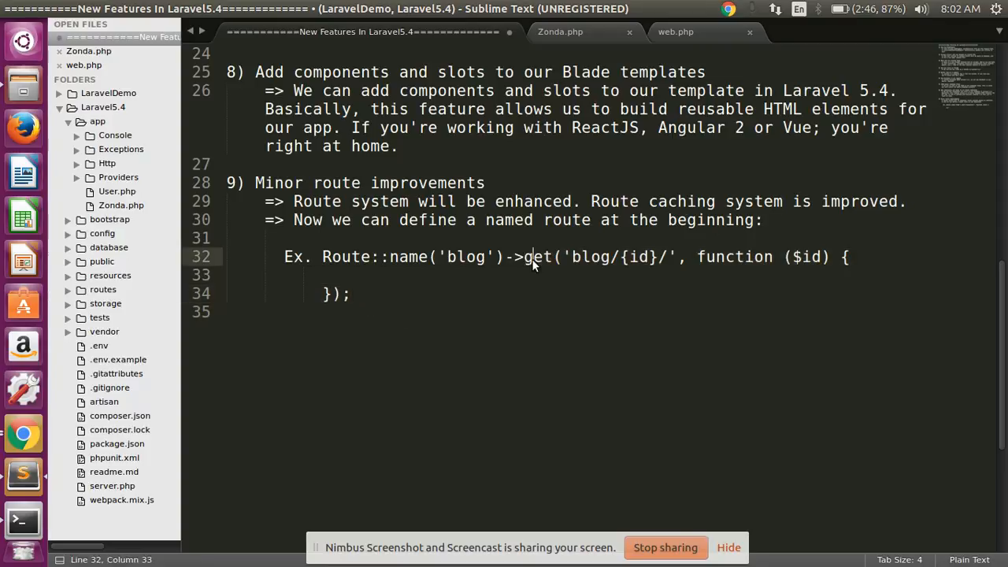